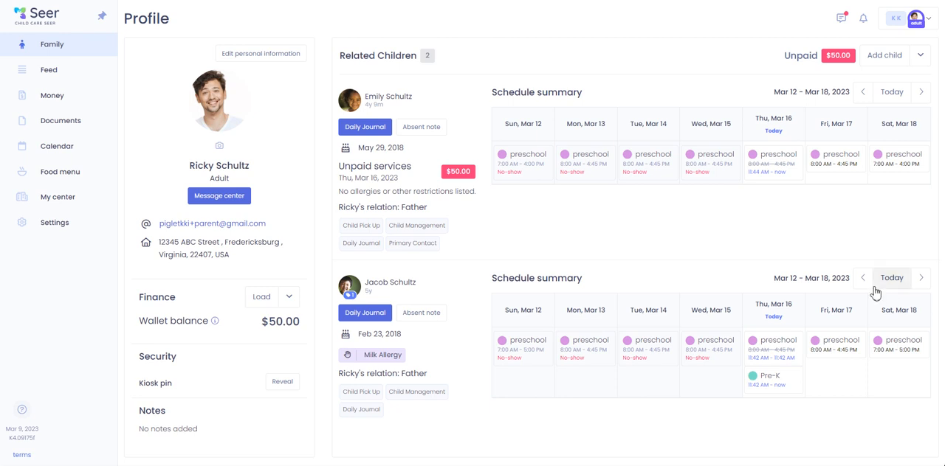
mouse_move(776, 253)
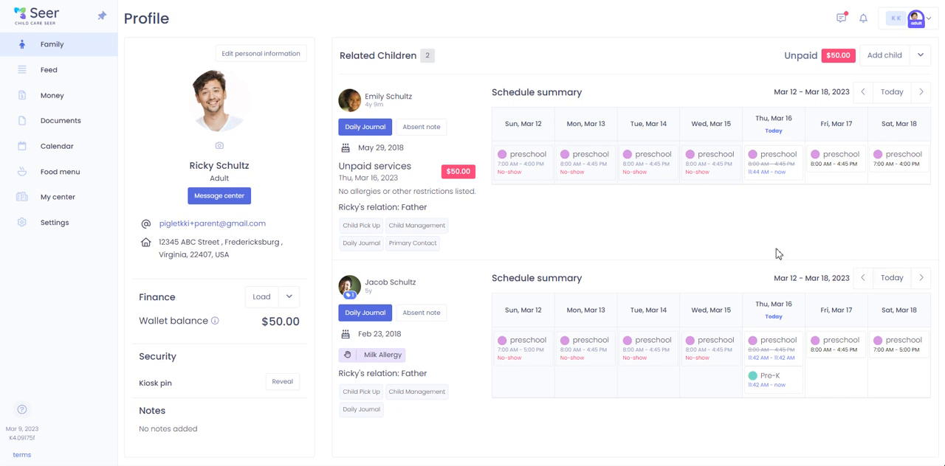
mouse_move(753, 238)
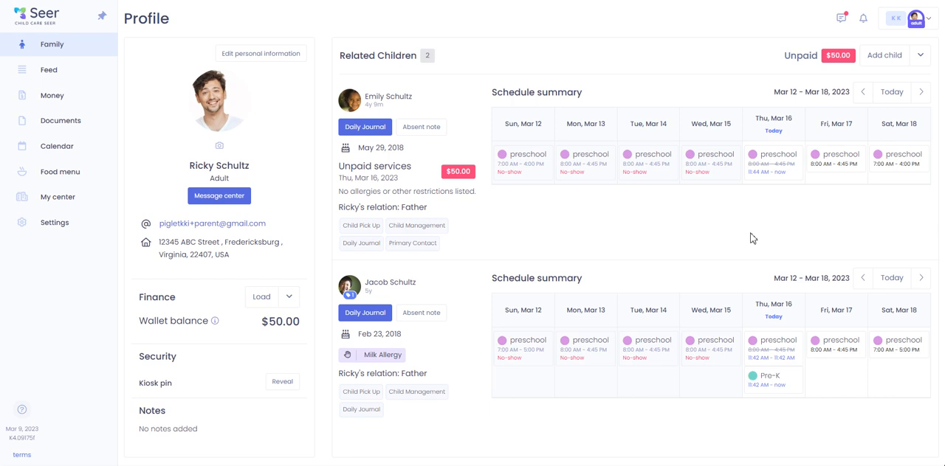
mouse_move(657, 239)
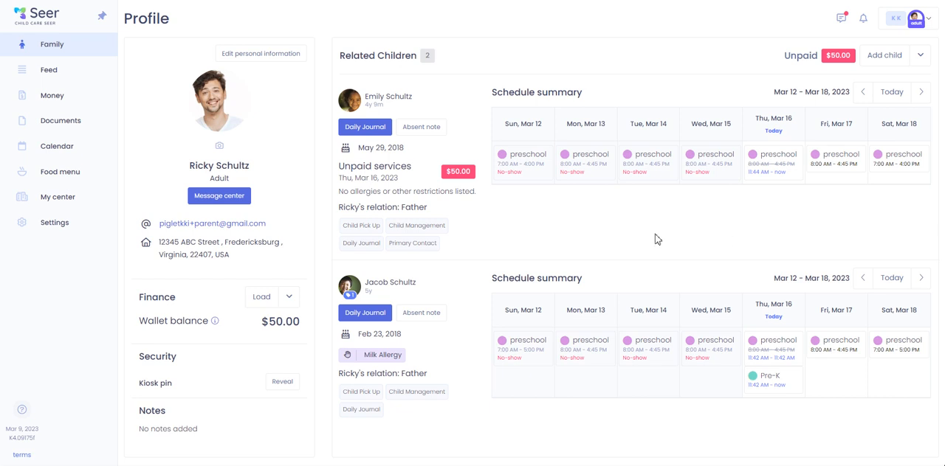
mouse_move(189, 86)
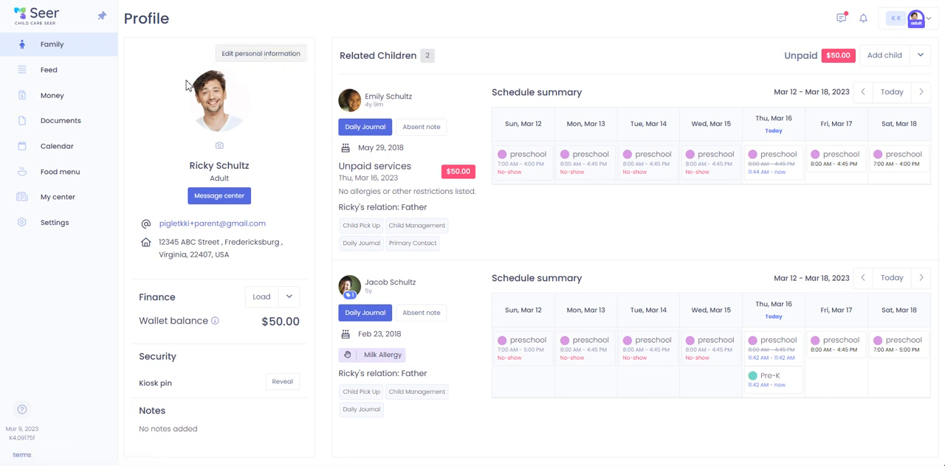
mouse_move(336, 235)
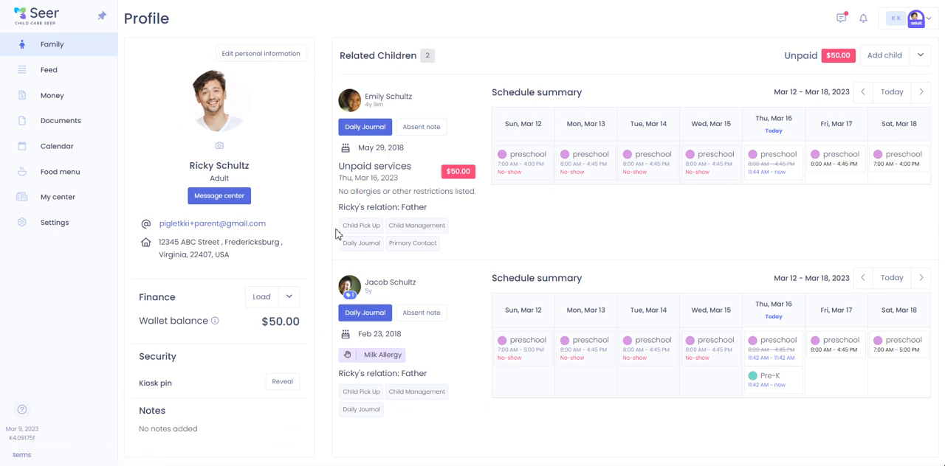
mouse_move(285, 81)
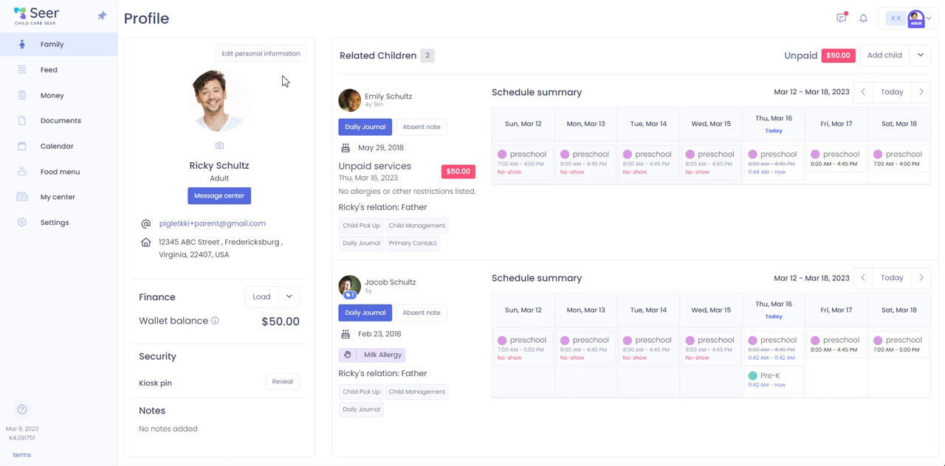
mouse_move(372, 115)
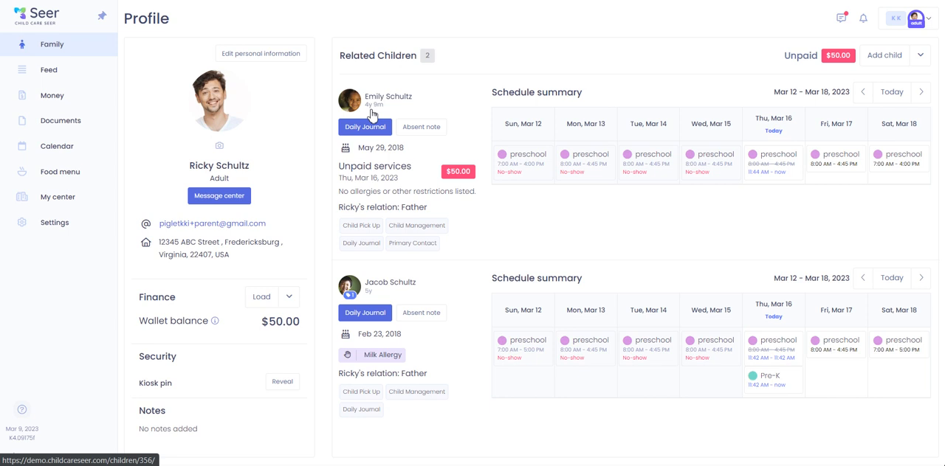
mouse_move(682, 162)
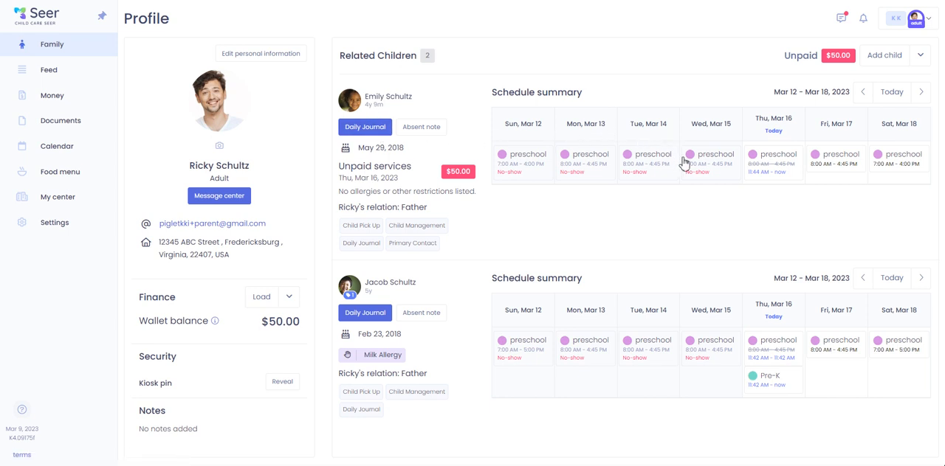
mouse_move(528, 183)
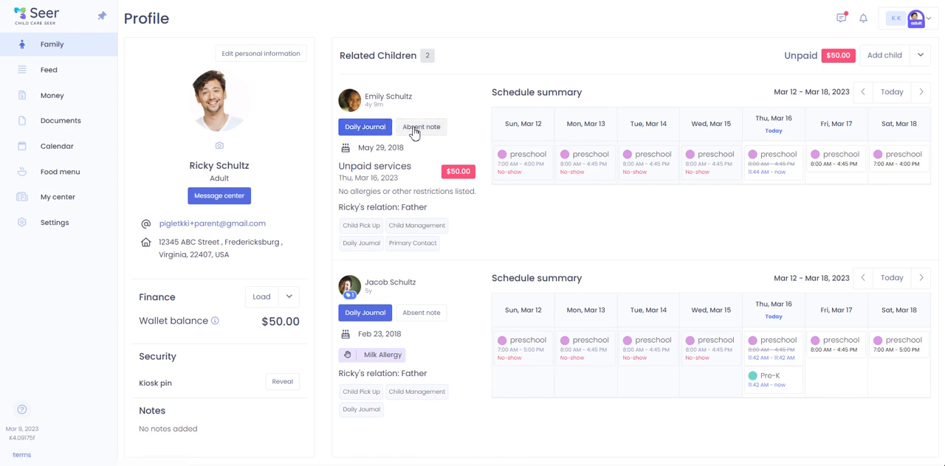
mouse_move(407, 185)
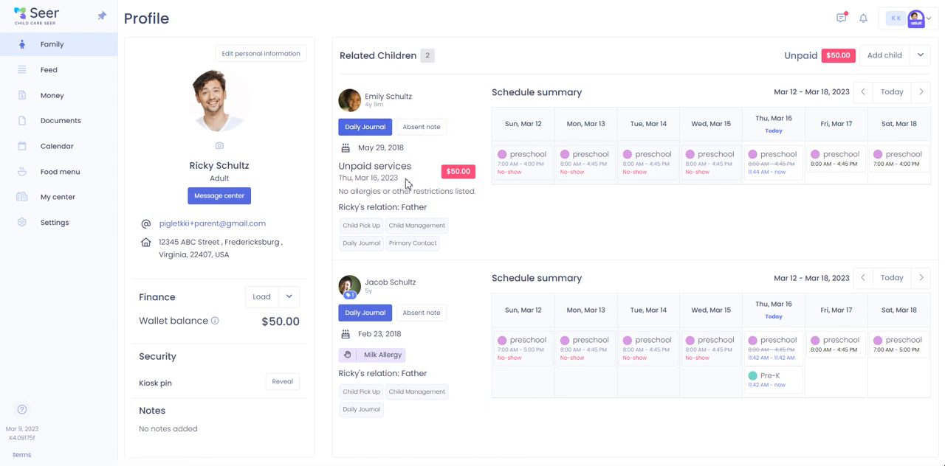
mouse_move(431, 264)
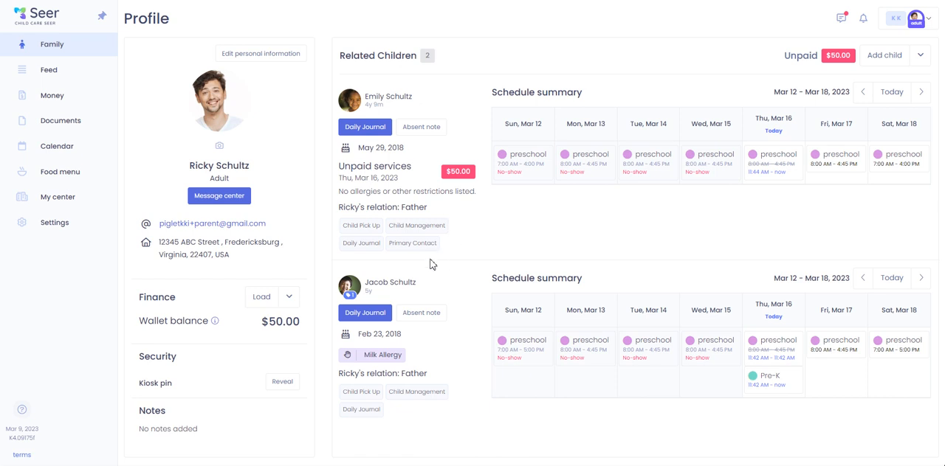
mouse_move(369, 254)
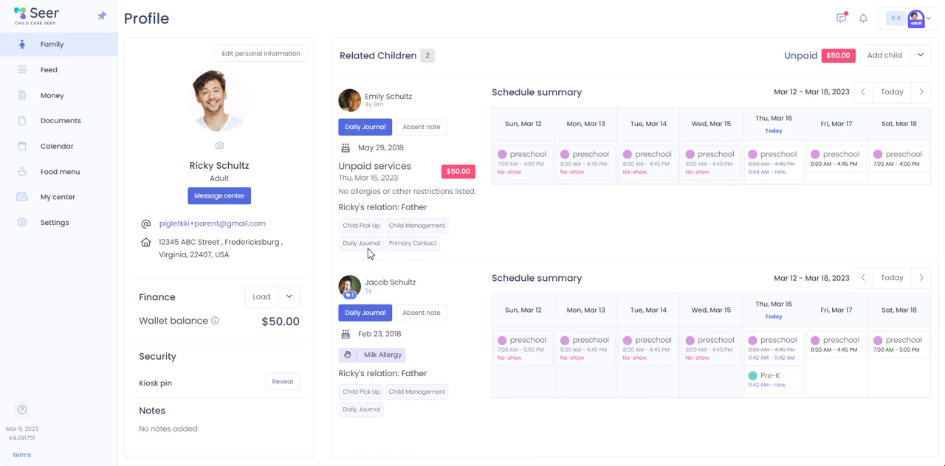
mouse_move(281, 62)
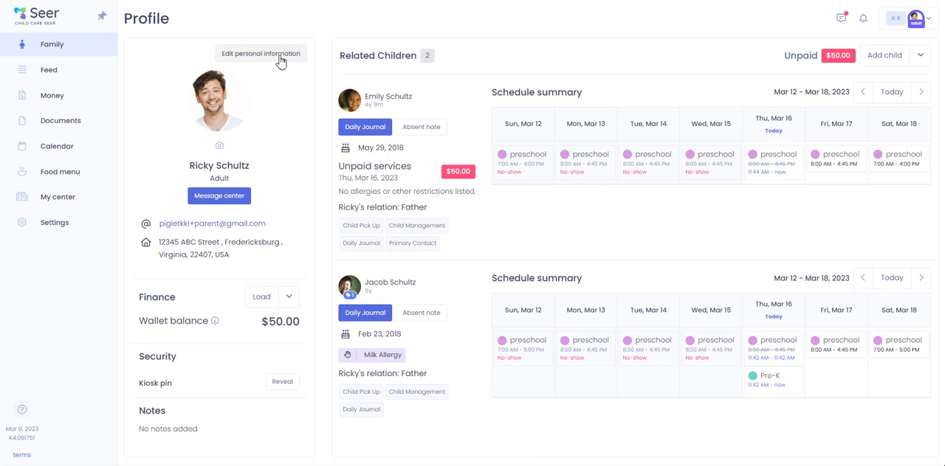
Review the parent's details in the edit form and close it unchanged
click(259, 53)
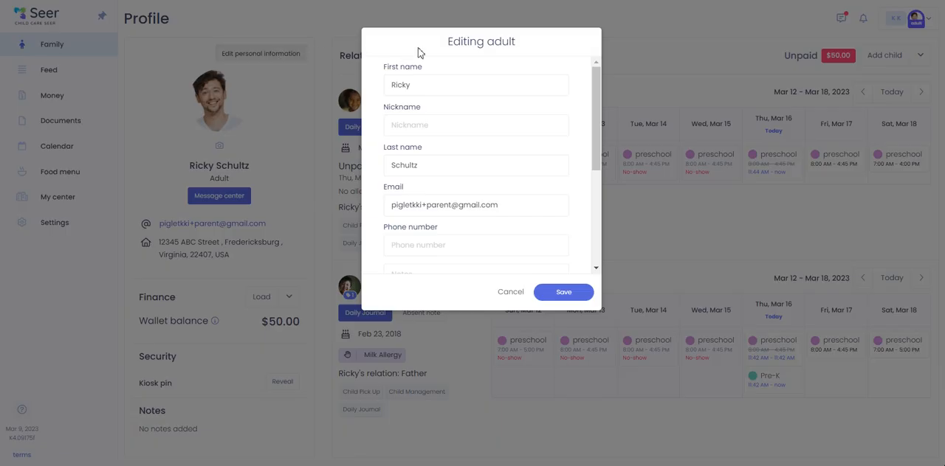
scroll(down, 3)
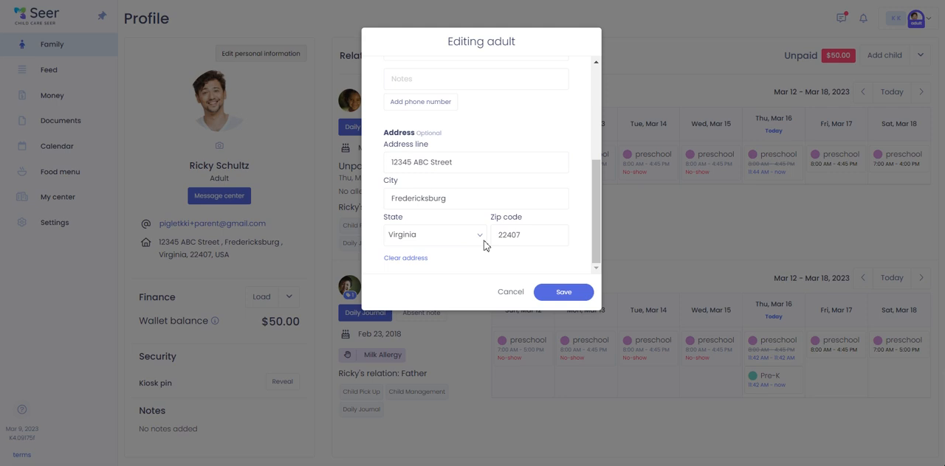
scroll(up, 3)
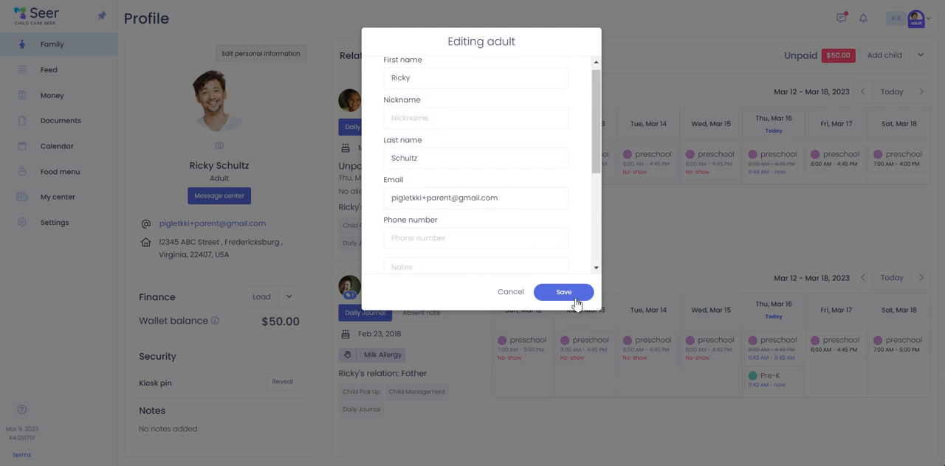
click(564, 292)
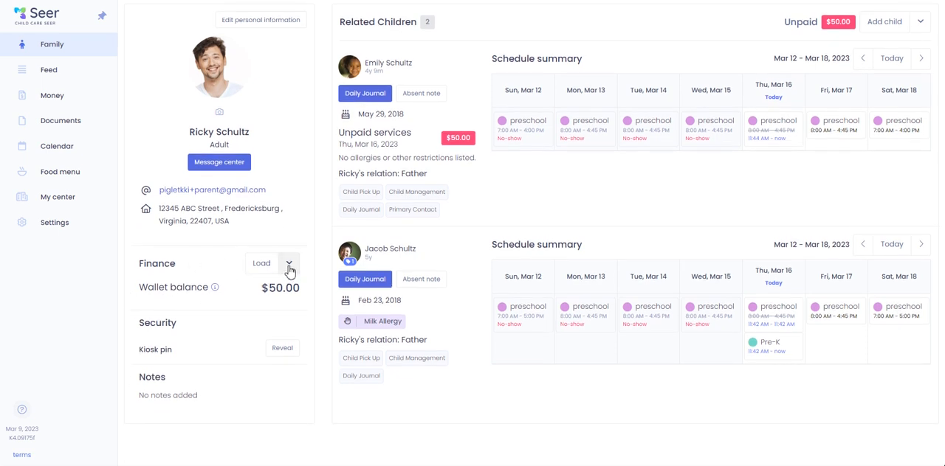
Check the wallet funding options and kiosk PIN, then show today's Feed entries for the children
click(289, 263)
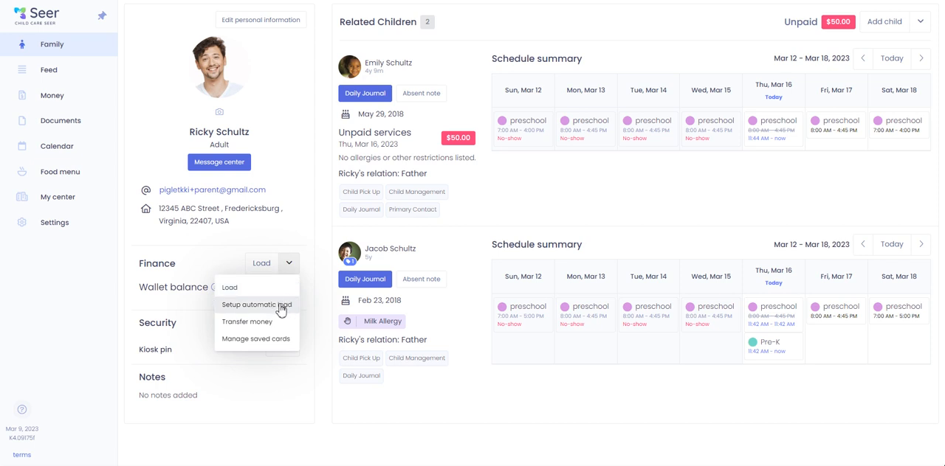
mouse_move(257, 340)
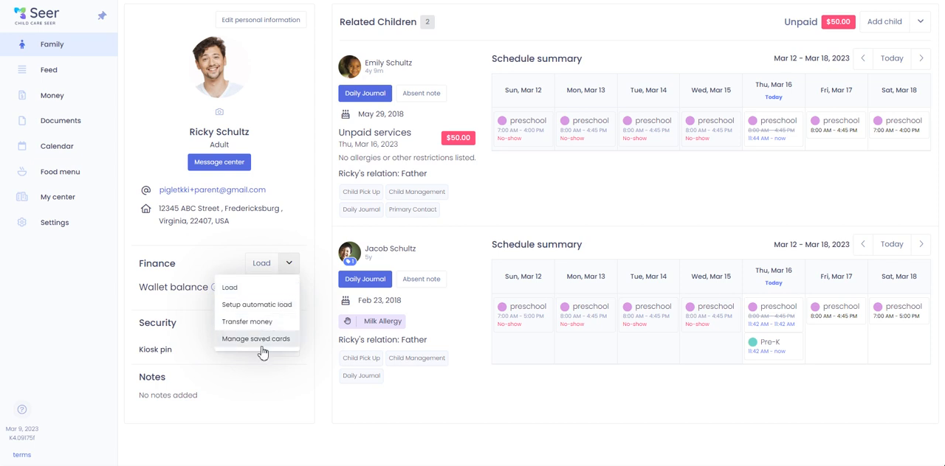
mouse_move(210, 260)
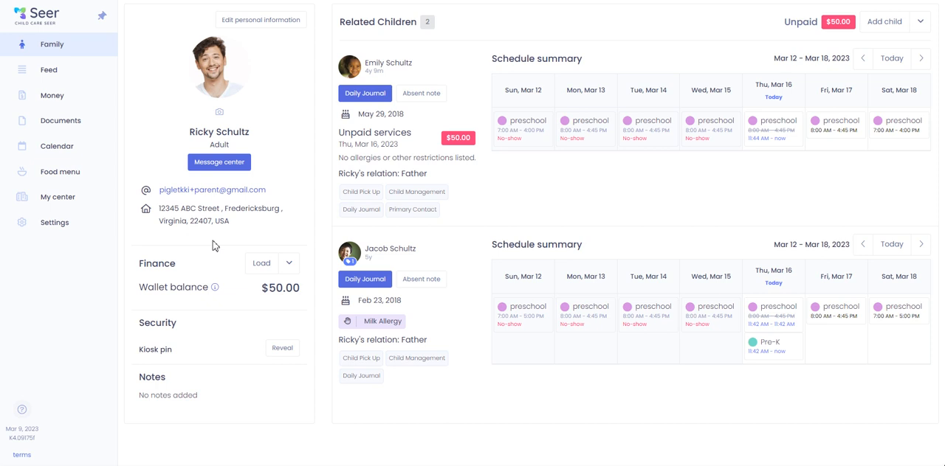
mouse_move(212, 254)
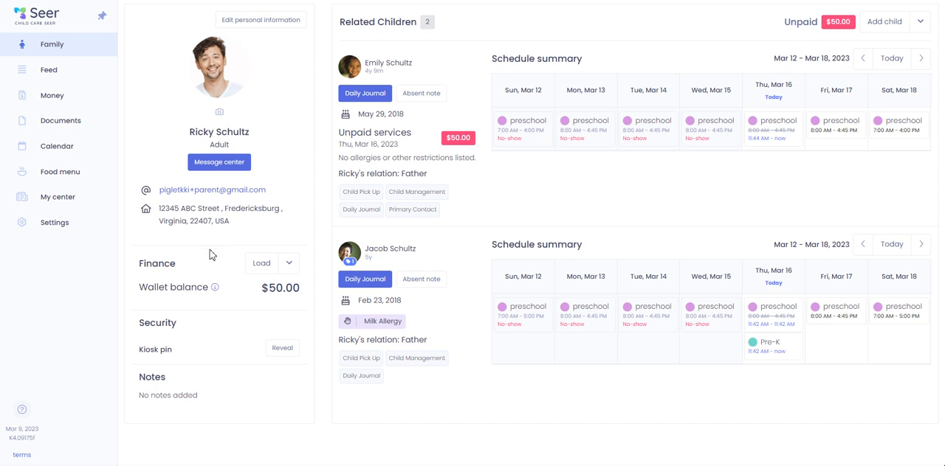
mouse_move(226, 269)
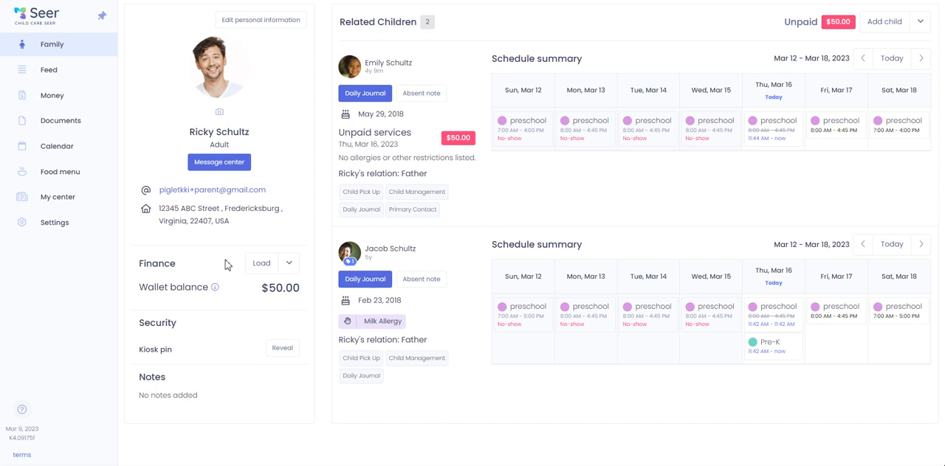
mouse_move(207, 329)
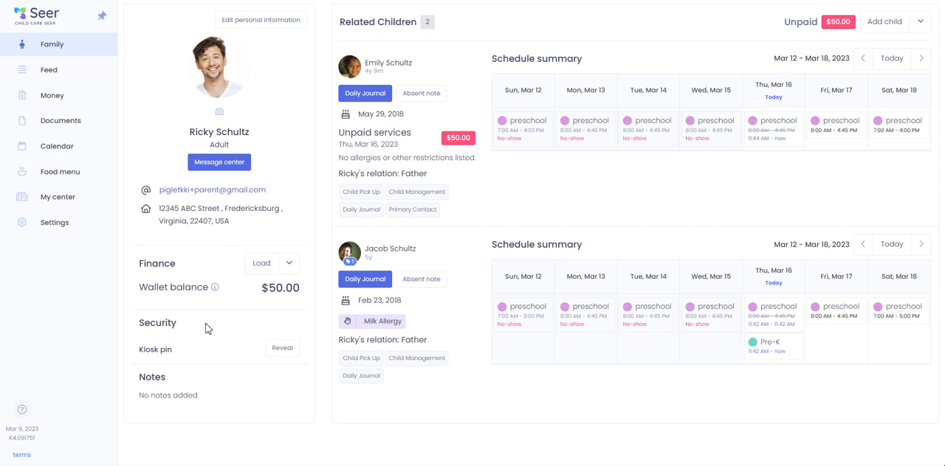
scroll(up, 3)
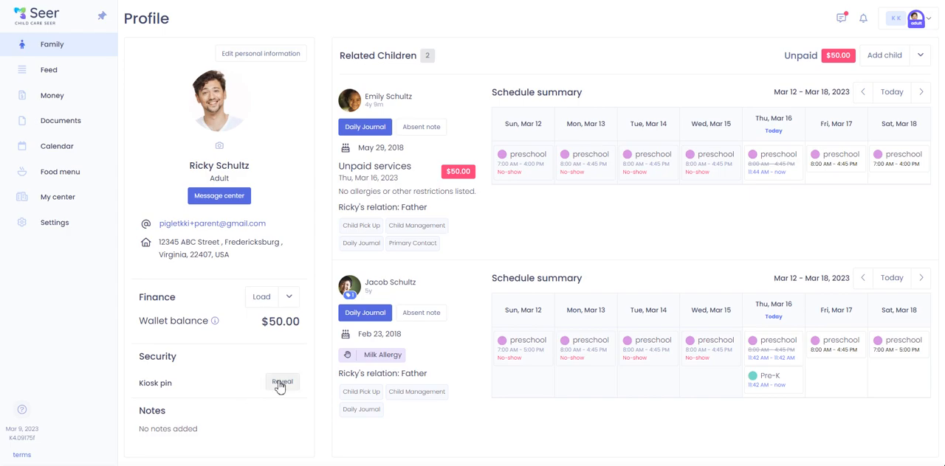
click(282, 381)
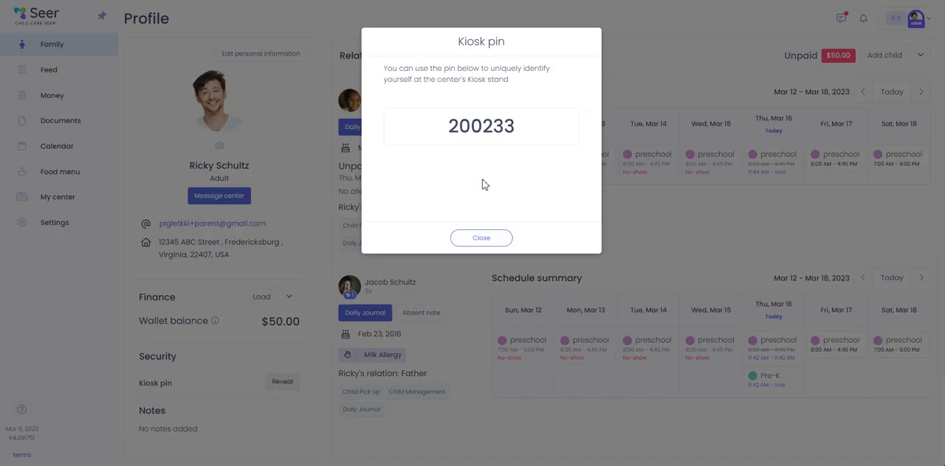
mouse_move(434, 137)
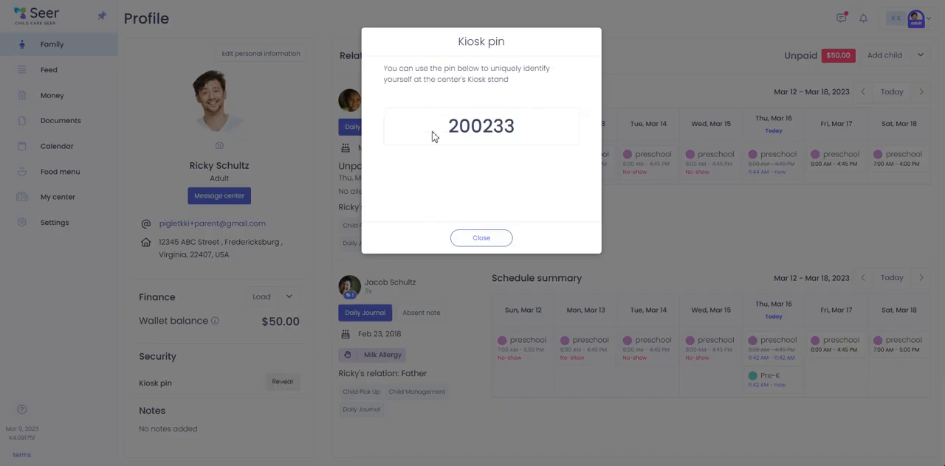
mouse_move(481, 238)
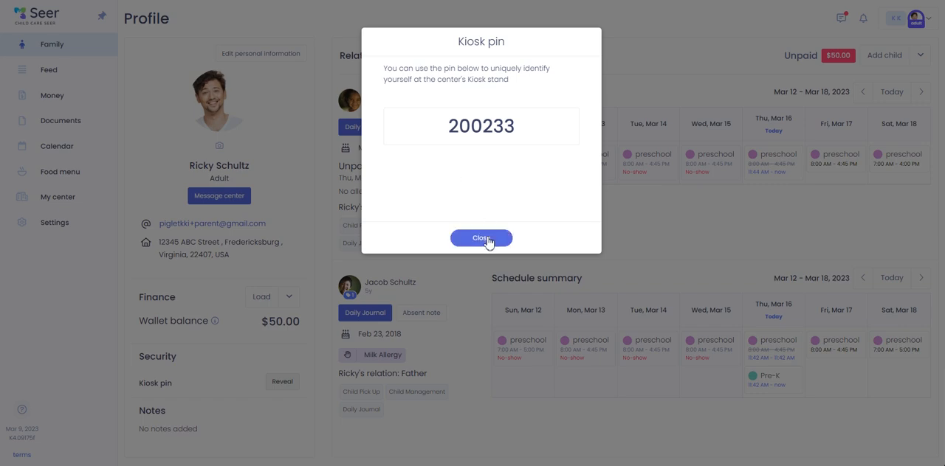
click(482, 237)
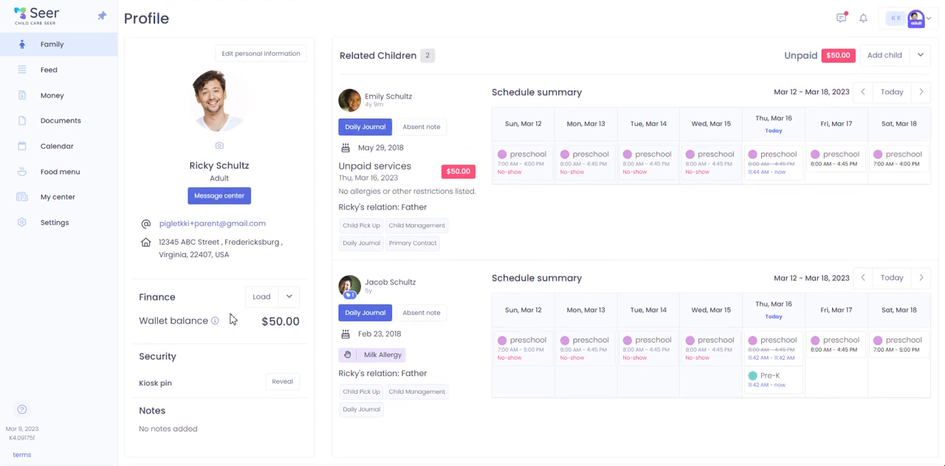
mouse_move(239, 313)
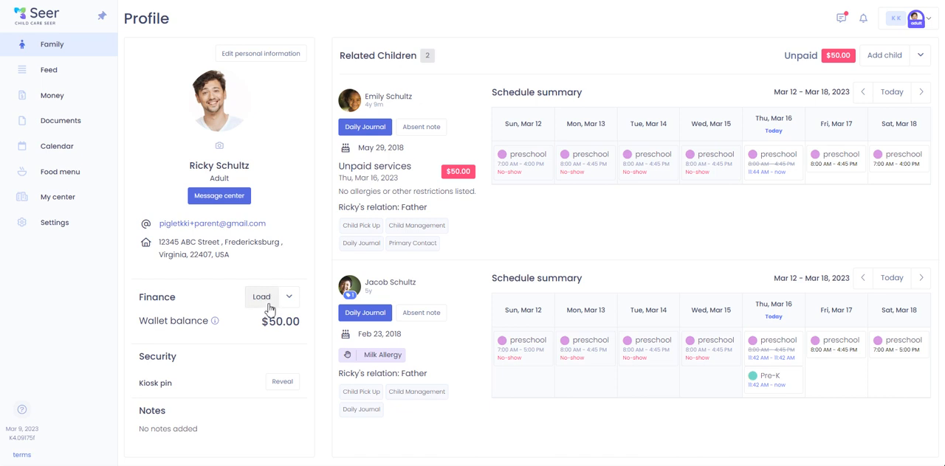
mouse_move(65, 44)
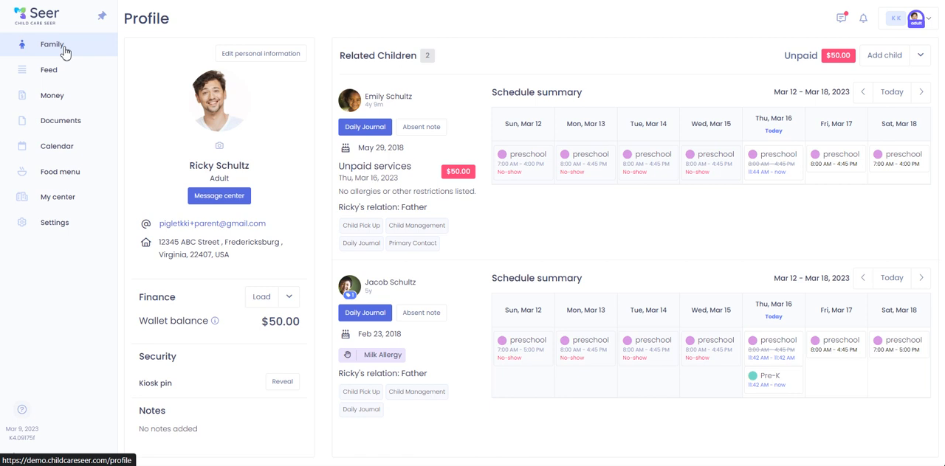
mouse_move(393, 240)
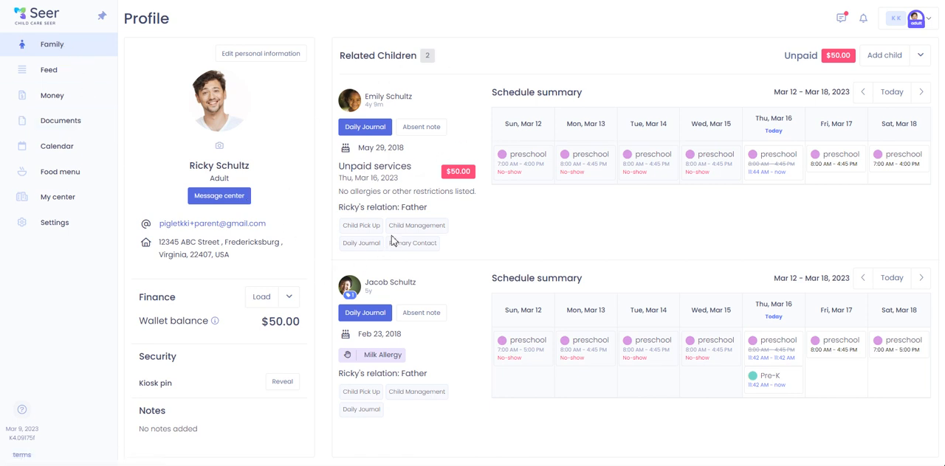
mouse_move(217, 253)
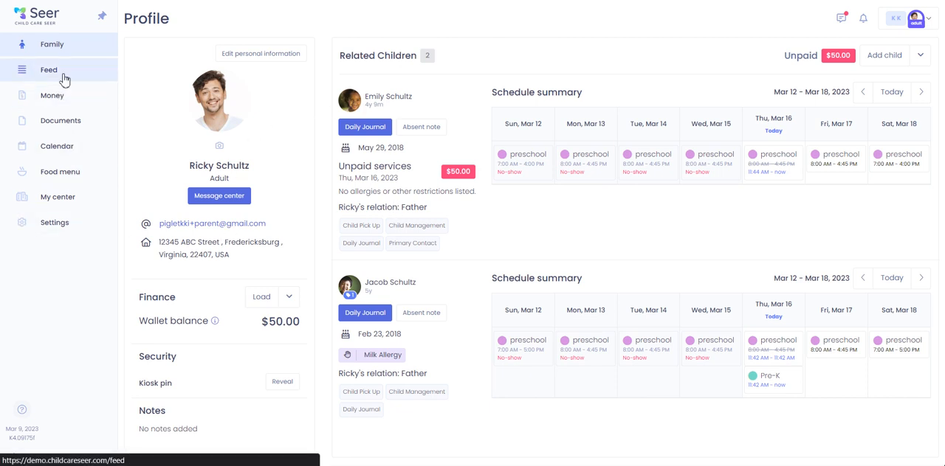
click(48, 70)
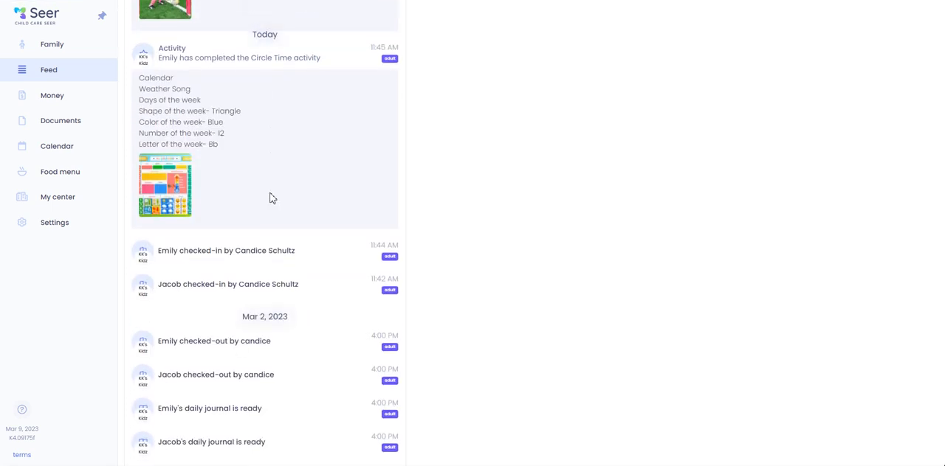
scroll(up, 3)
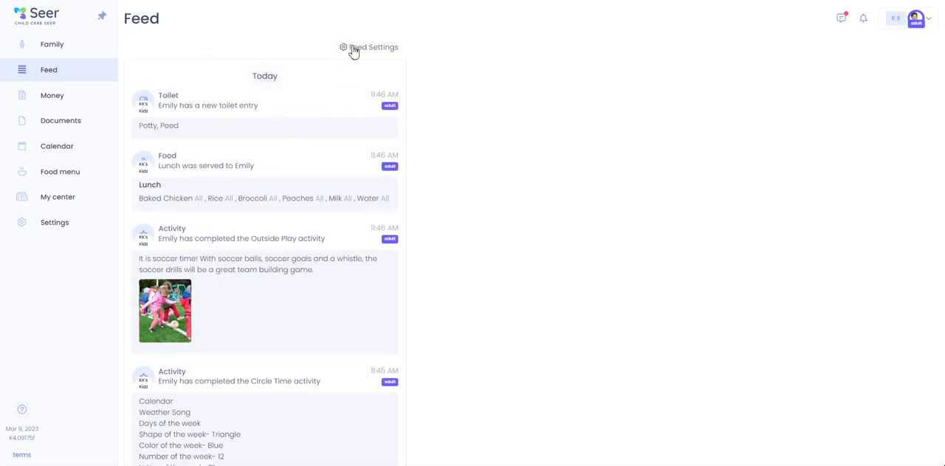
Switch the Check-out push notification off in Feed Settings and confirm with Okay
click(375, 48)
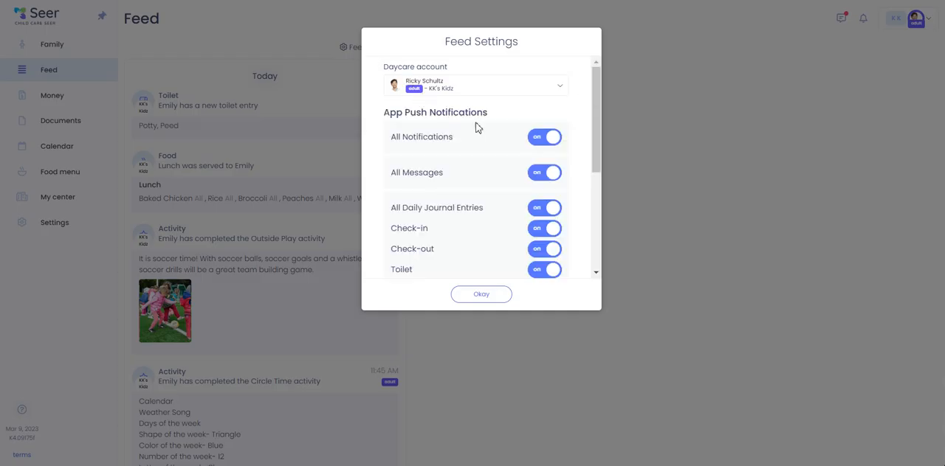
mouse_move(500, 180)
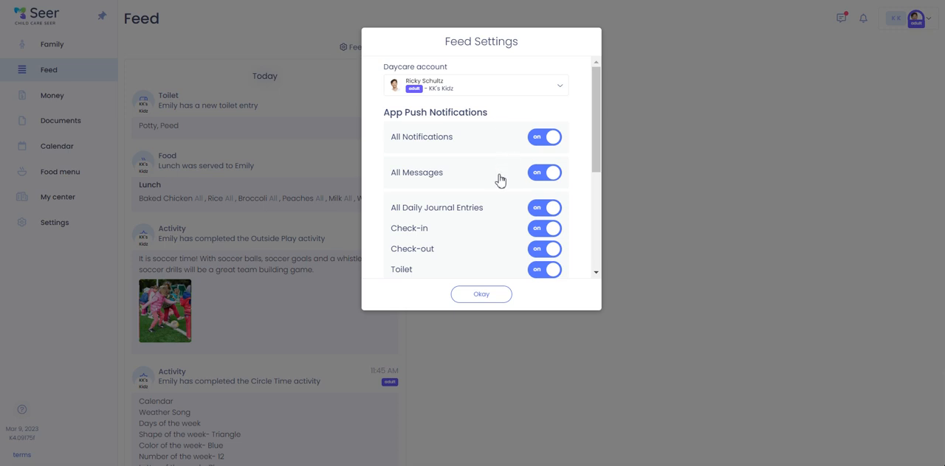
scroll(down, 3)
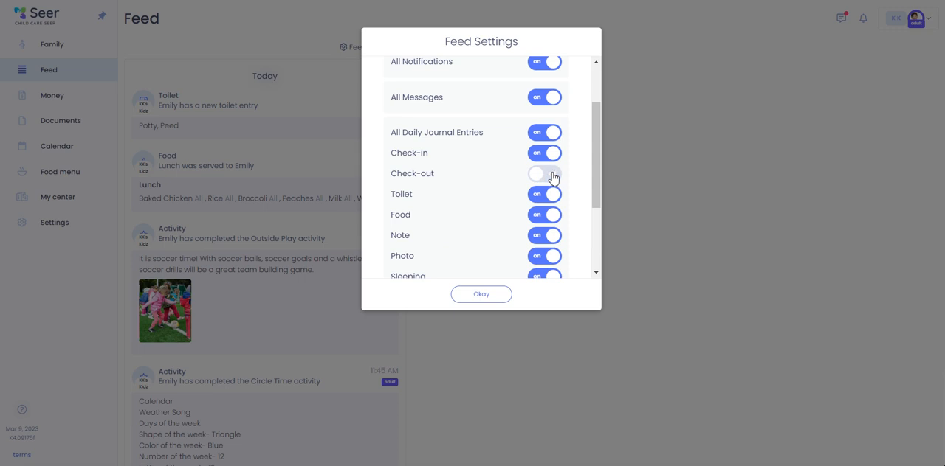
click(481, 293)
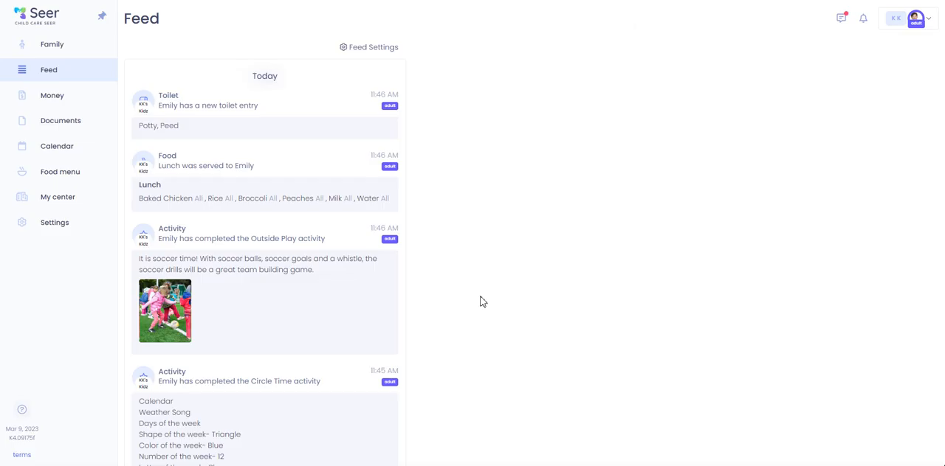
mouse_move(172, 138)
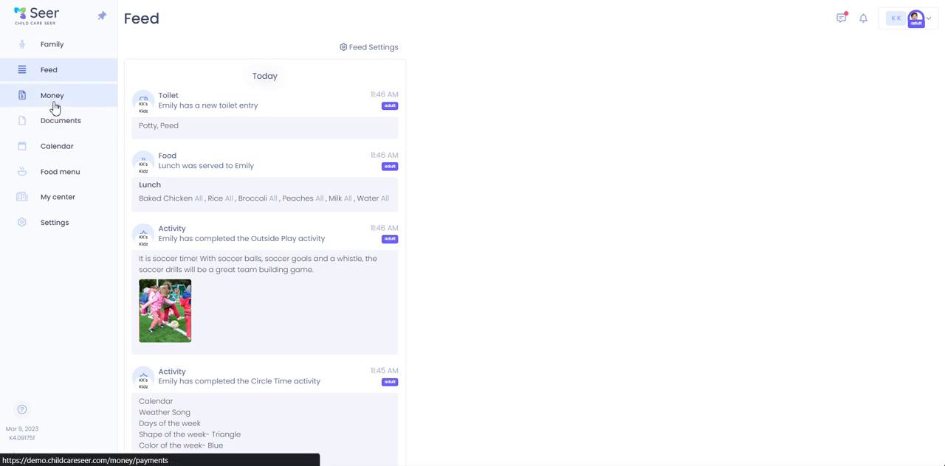
Show the Money payments list for Feb 14–Mar 16, 2023 with the PDF/CSV export options
click(51, 94)
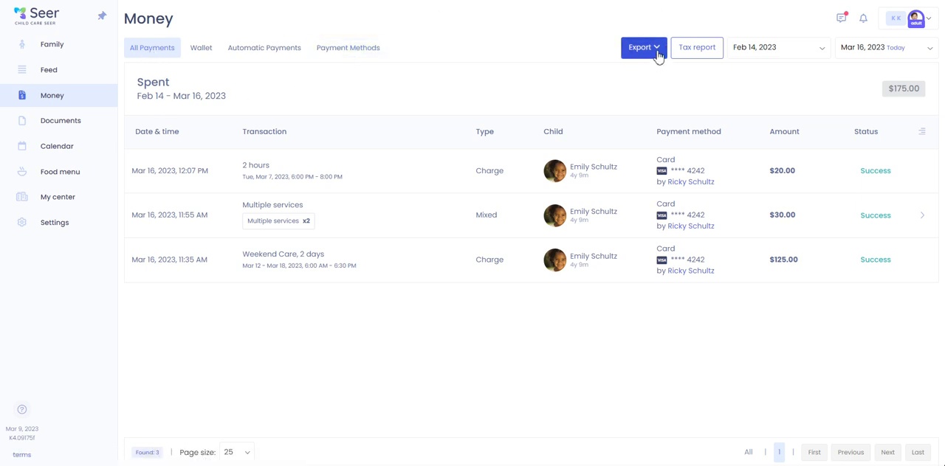
click(644, 48)
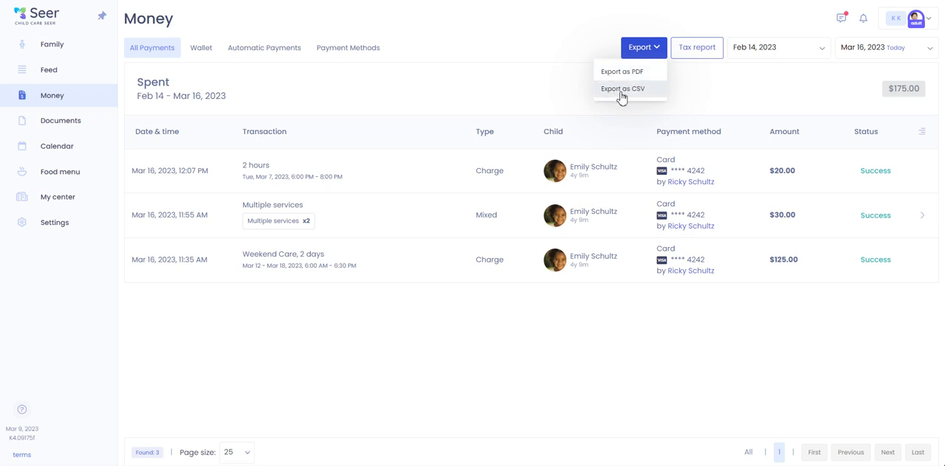
mouse_move(626, 87)
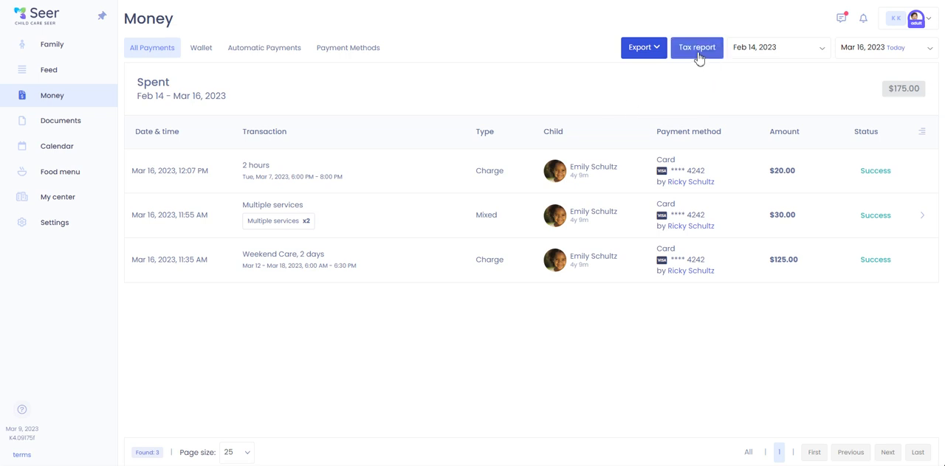
mouse_move(61, 121)
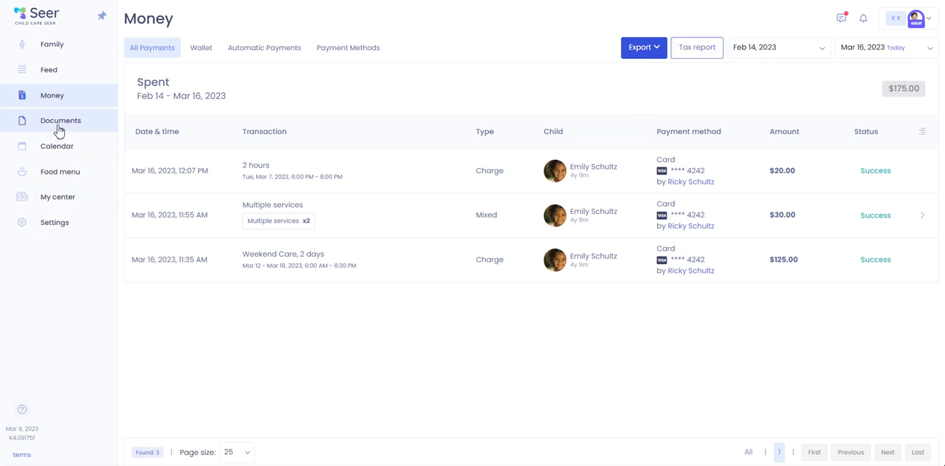
View the two uploaded documents, check the upload dialog's Destination choices, and dismiss it
click(60, 121)
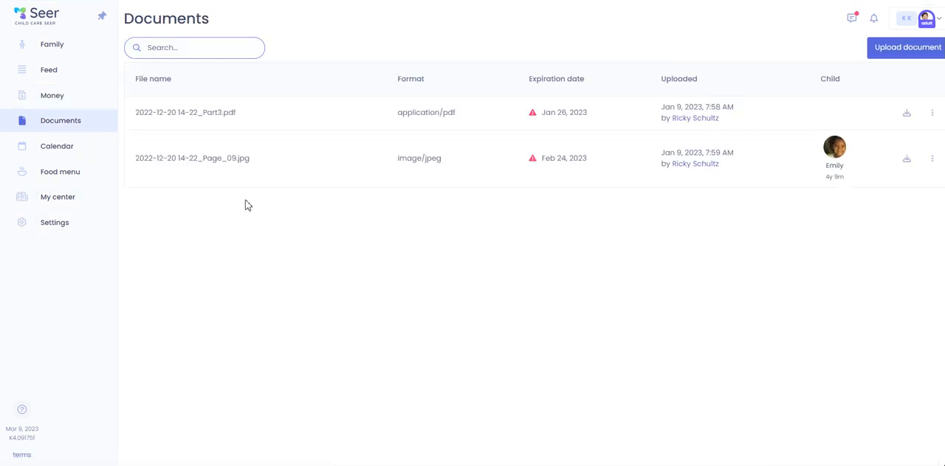
mouse_move(281, 183)
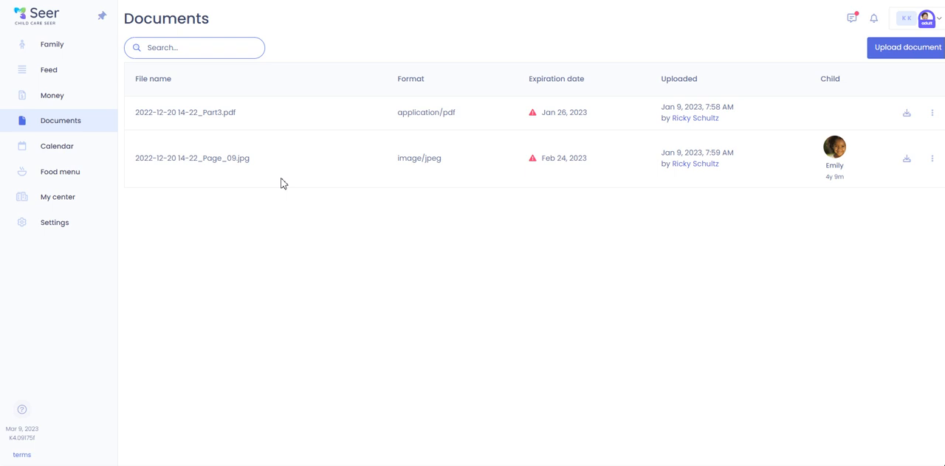
click(906, 47)
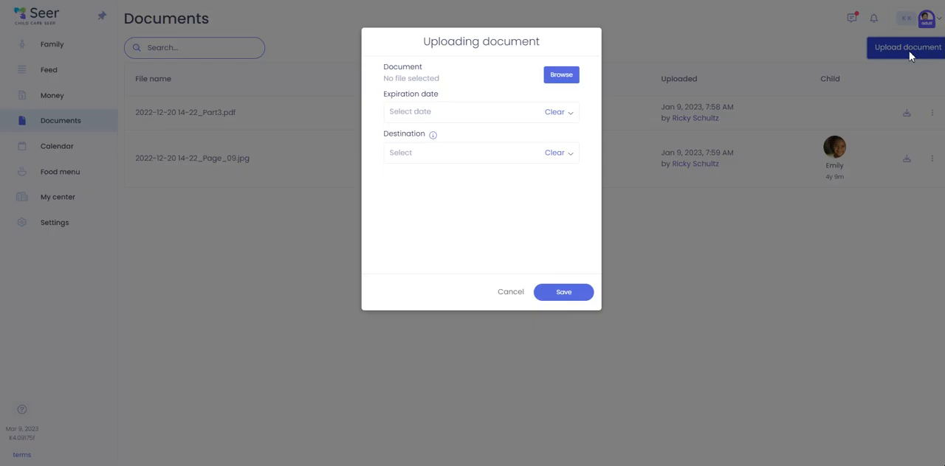
mouse_move(472, 74)
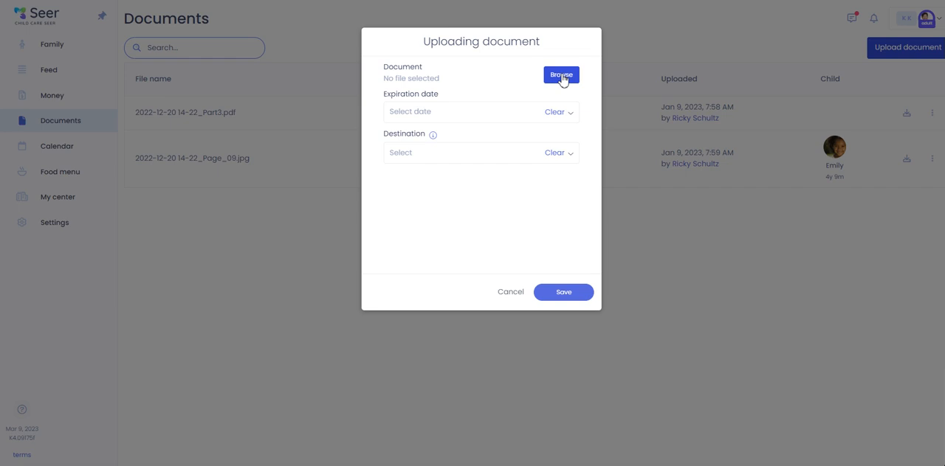
mouse_move(443, 117)
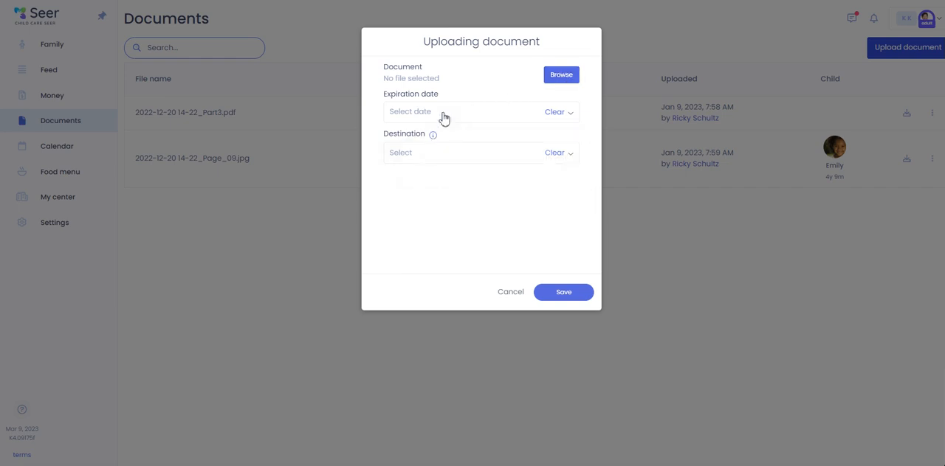
click(458, 153)
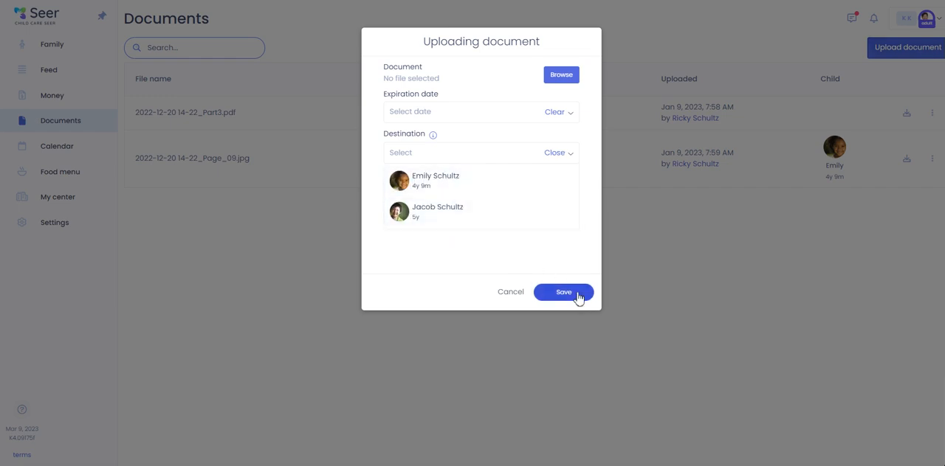
click(564, 292)
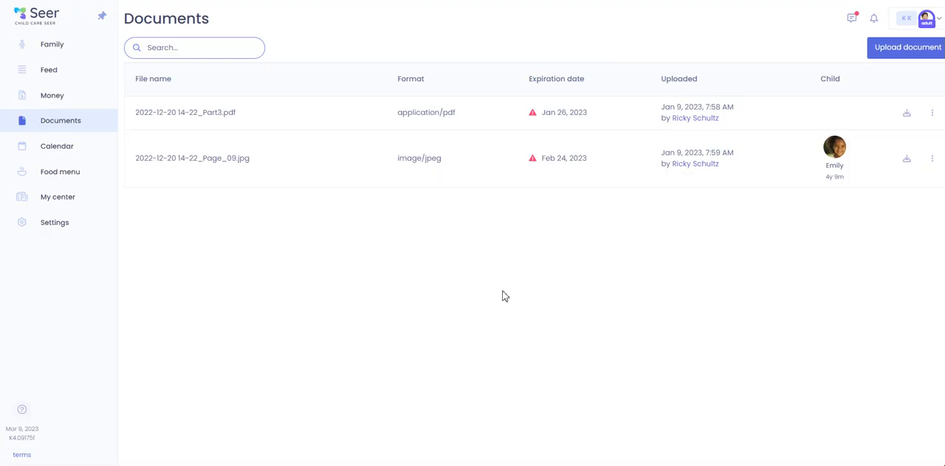
mouse_move(354, 201)
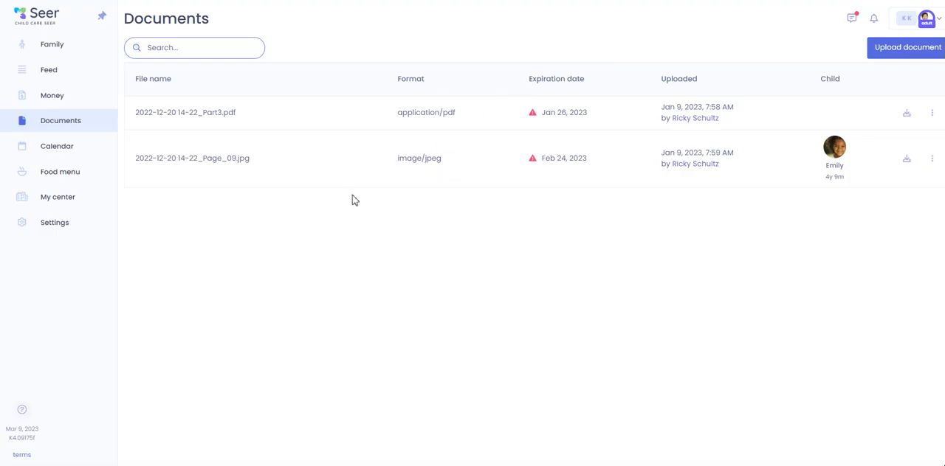
mouse_move(357, 192)
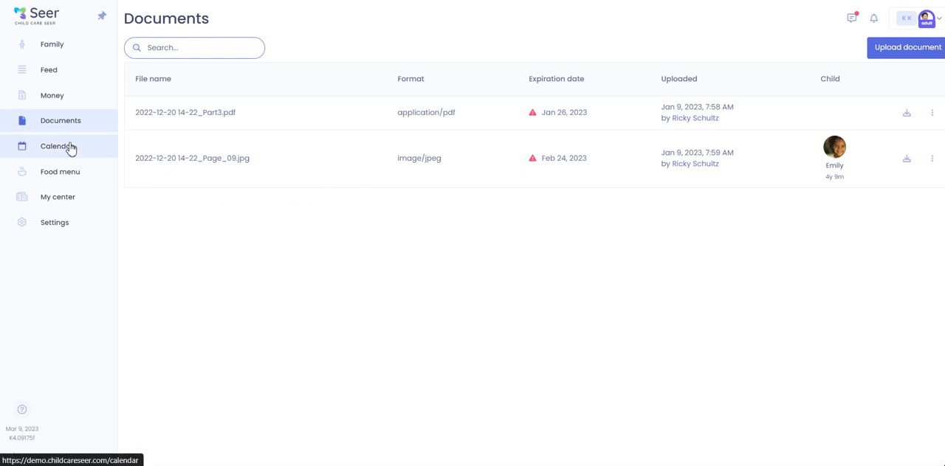
click(56, 144)
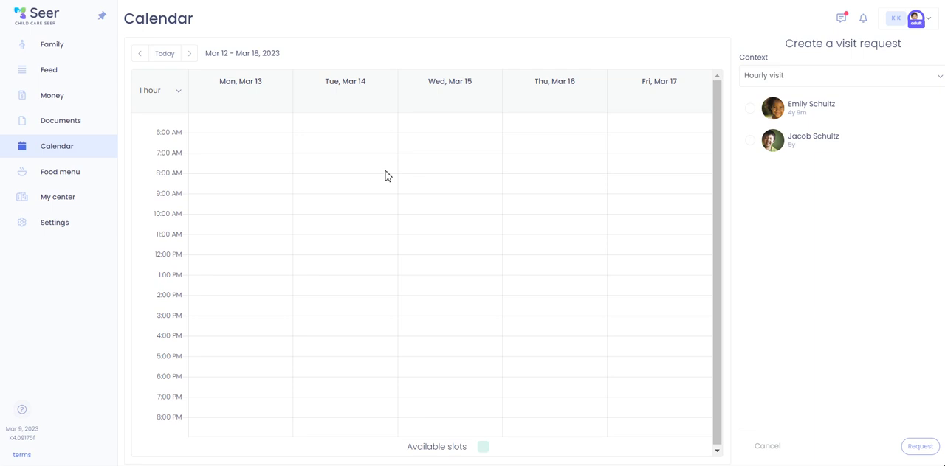
mouse_move(429, 152)
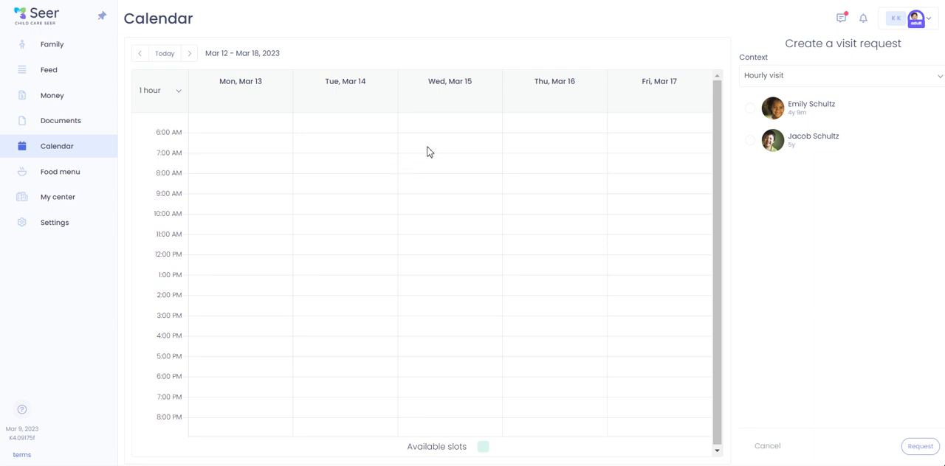
mouse_move(734, 180)
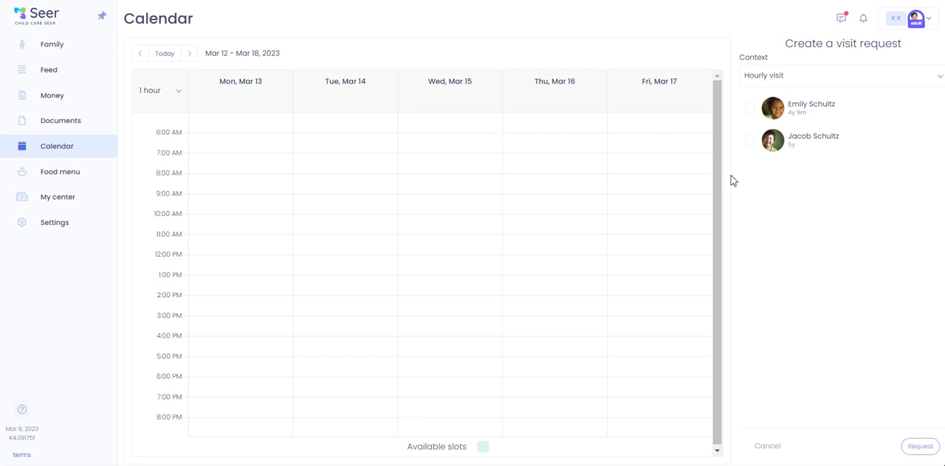
mouse_move(812, 144)
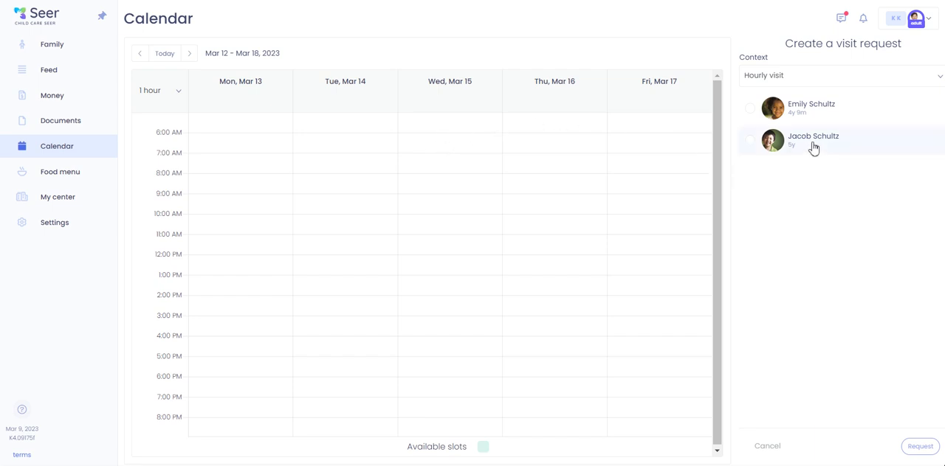
click(750, 141)
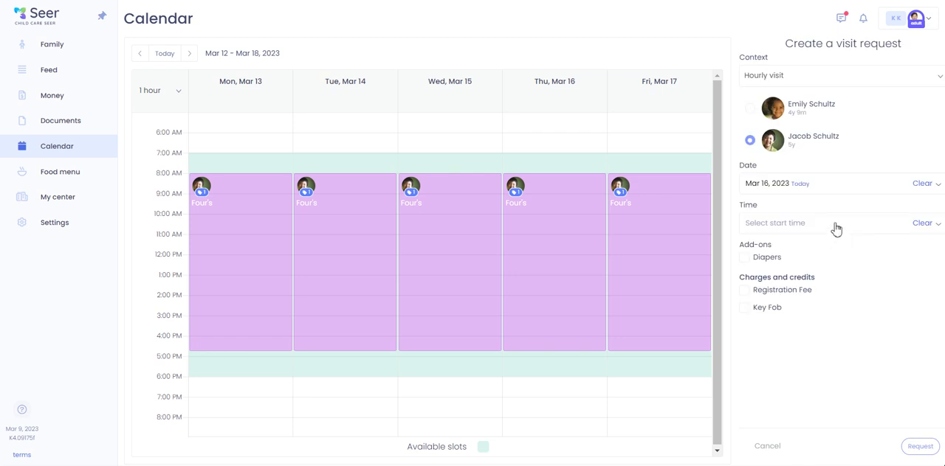
click(812, 223)
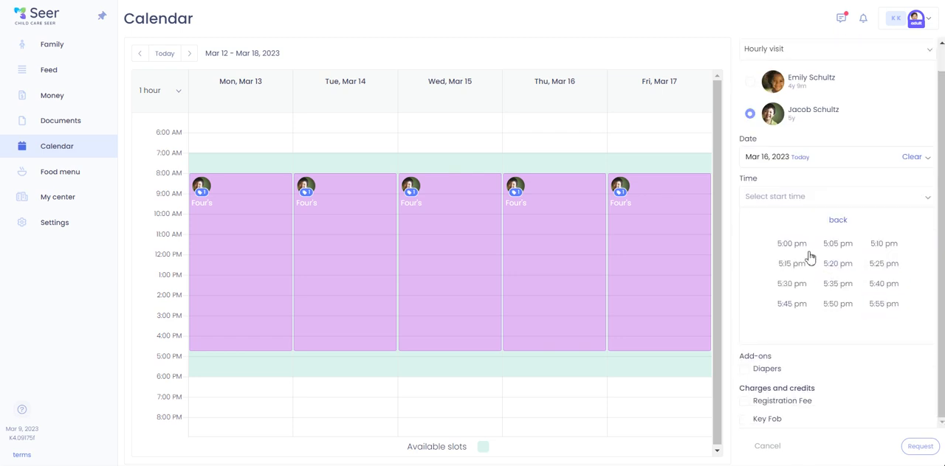
click(791, 244)
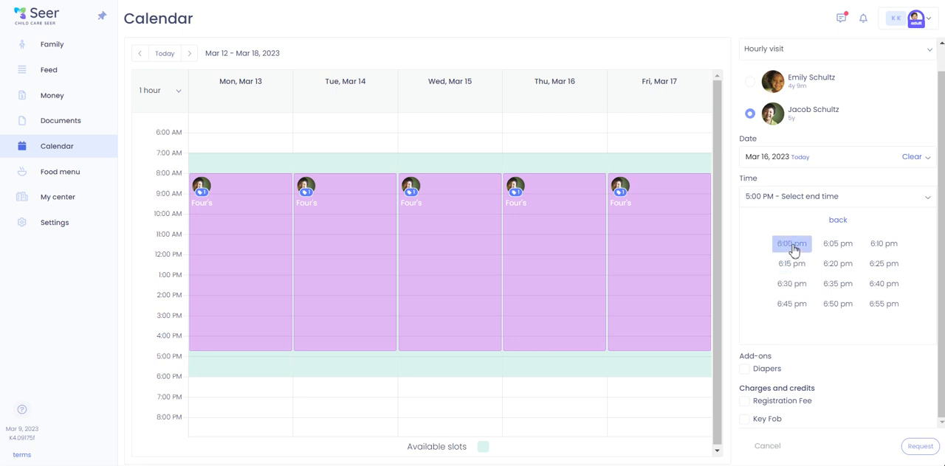
click(791, 244)
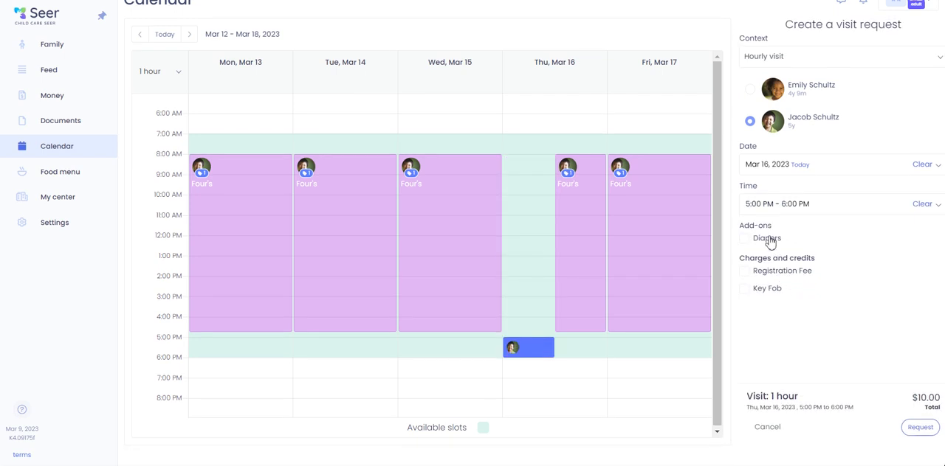
mouse_move(813, 249)
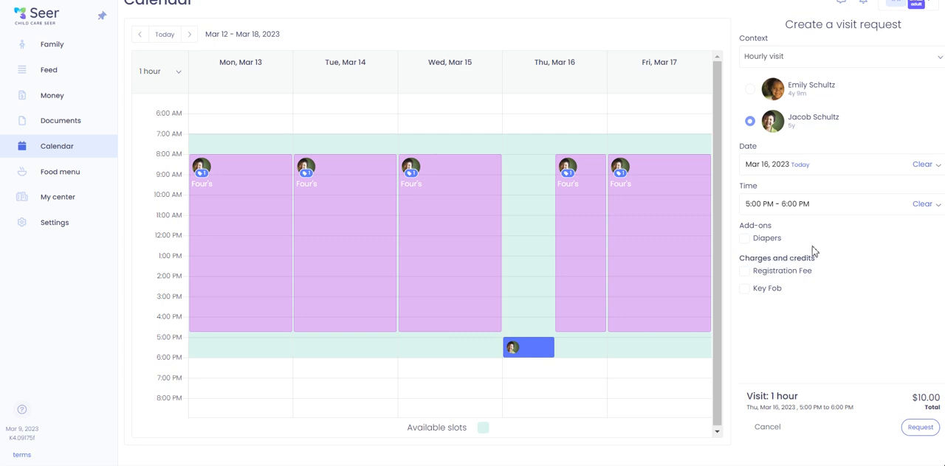
mouse_move(761, 245)
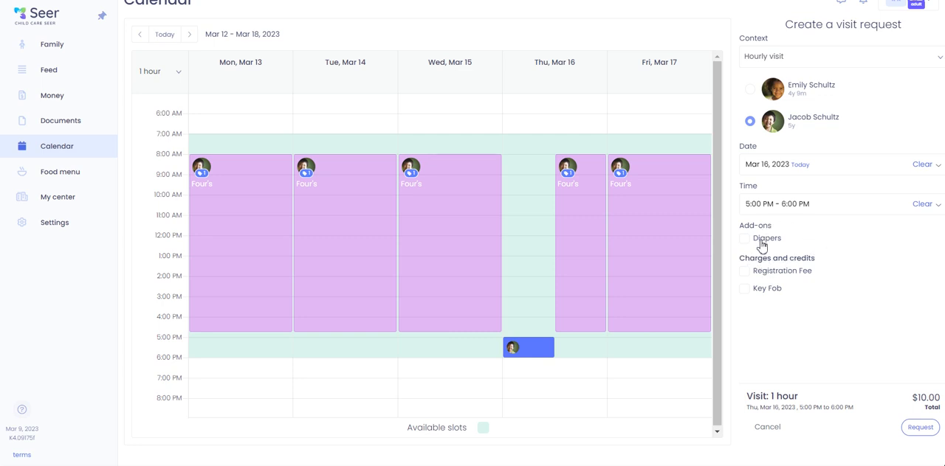
mouse_move(749, 245)
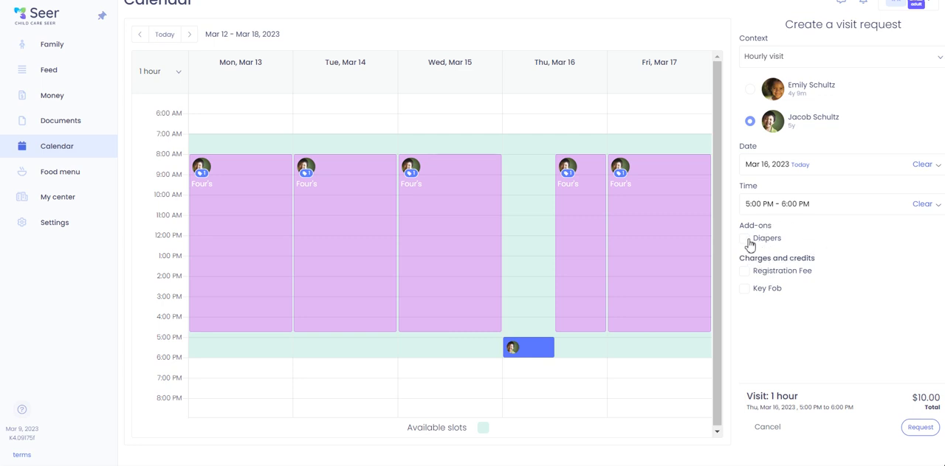
click(744, 238)
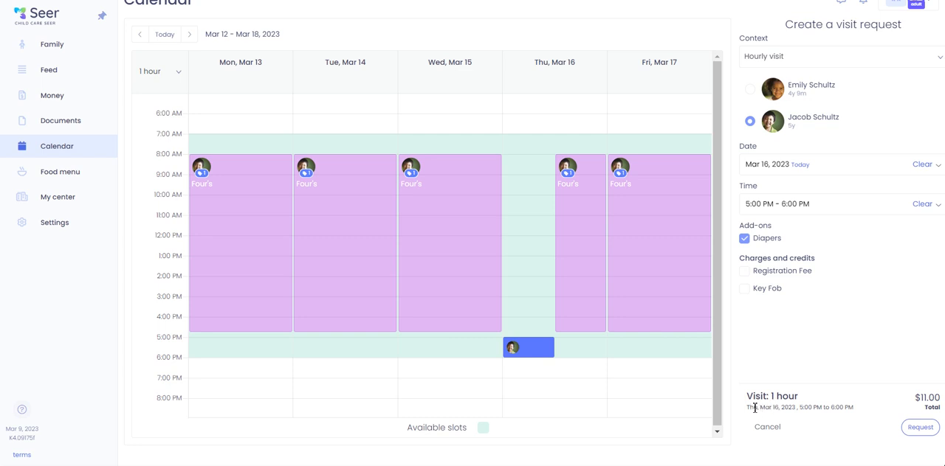
mouse_move(871, 417)
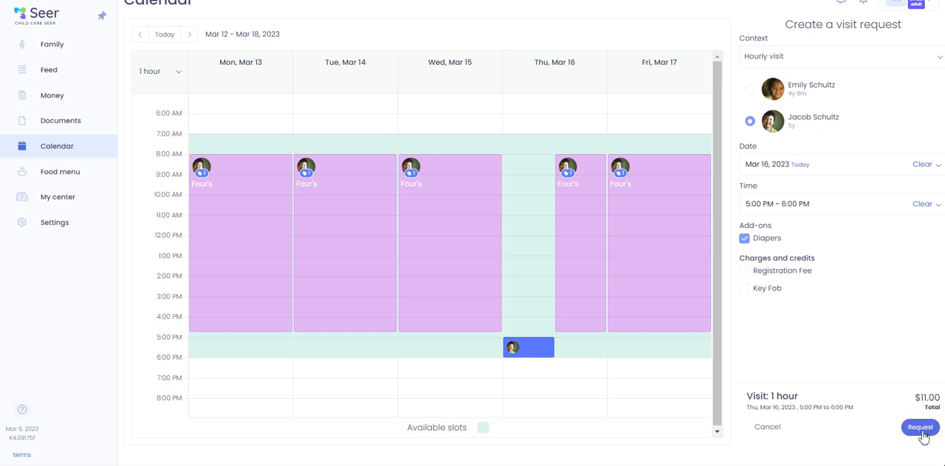
Submit Jacob's one-hour visit request with Regular and Diapers charges
click(919, 428)
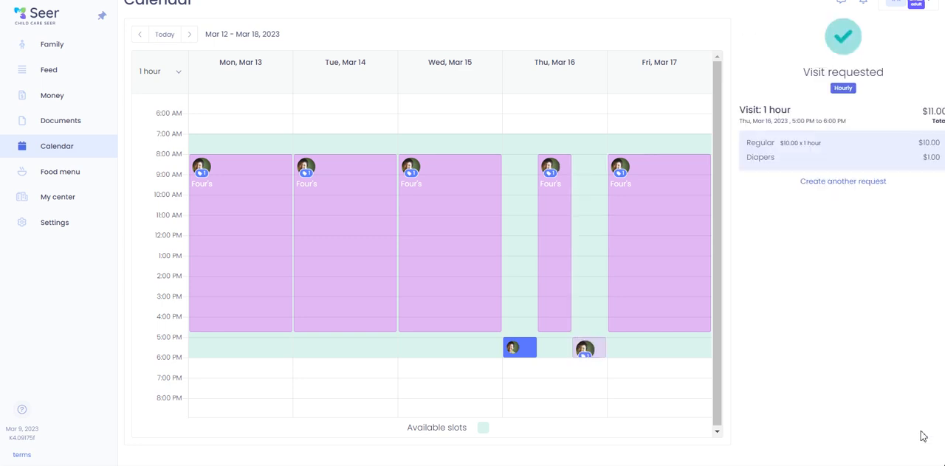
mouse_move(874, 118)
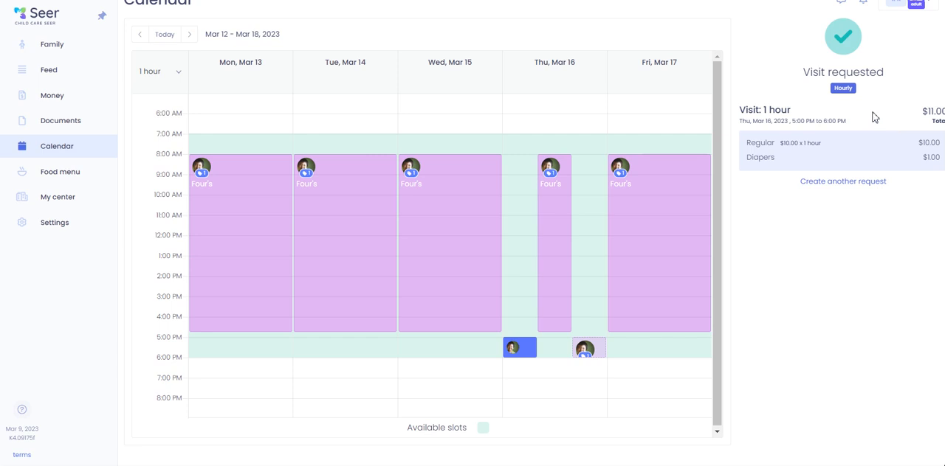
mouse_move(869, 113)
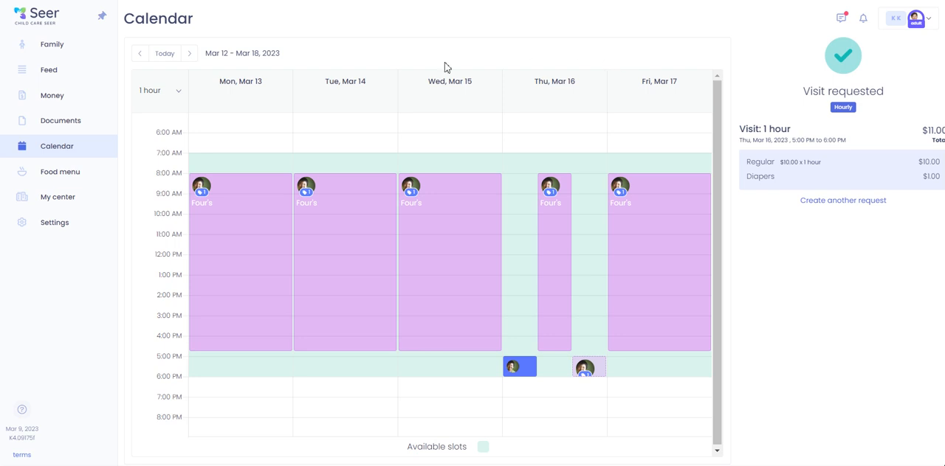
mouse_move(196, 124)
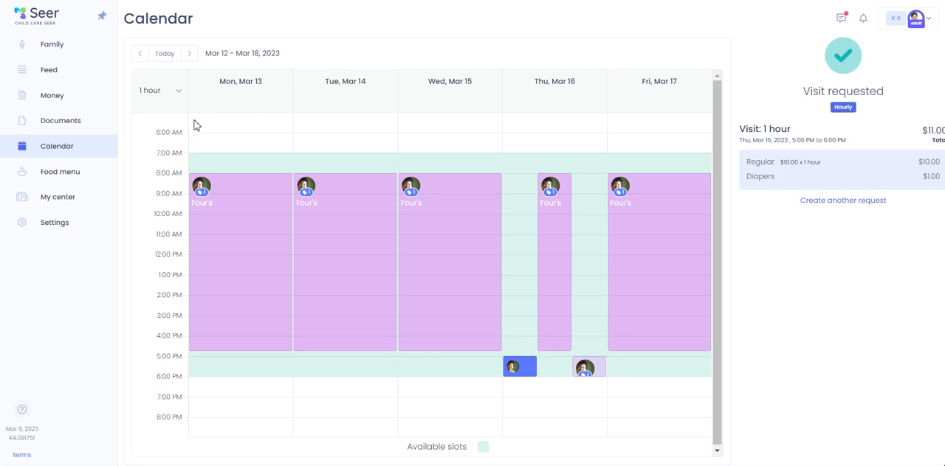
mouse_move(145, 171)
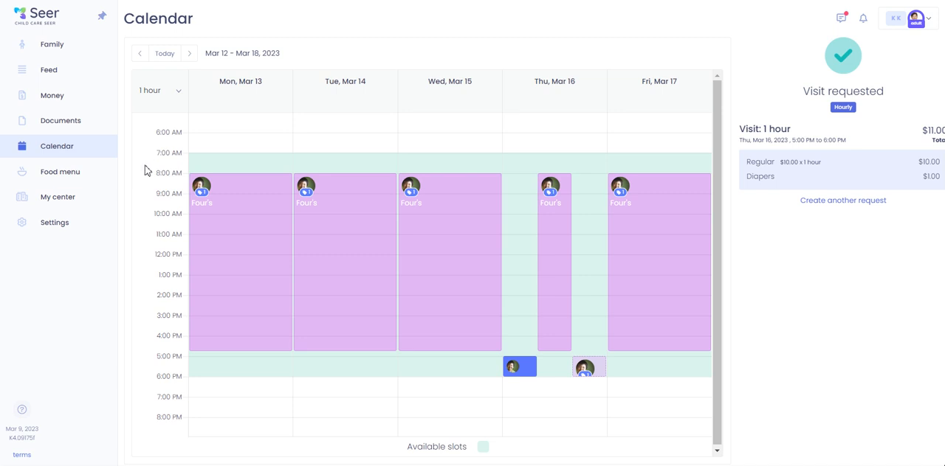
mouse_move(59, 171)
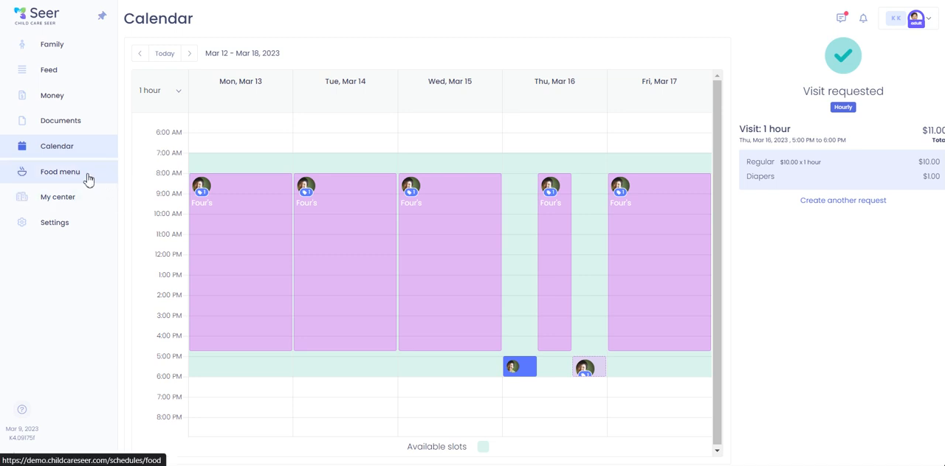
mouse_move(77, 181)
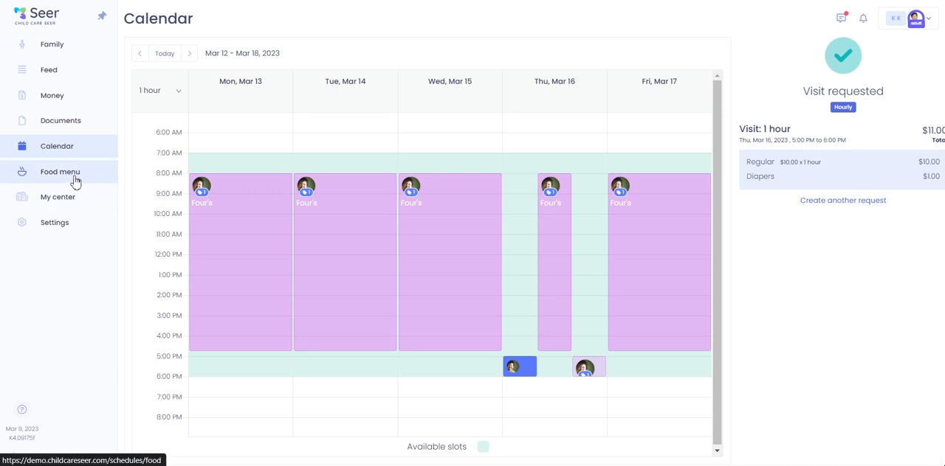
Show the Food menu for Mar 12–18, 2023 with breakfast, lunch and snack
click(59, 171)
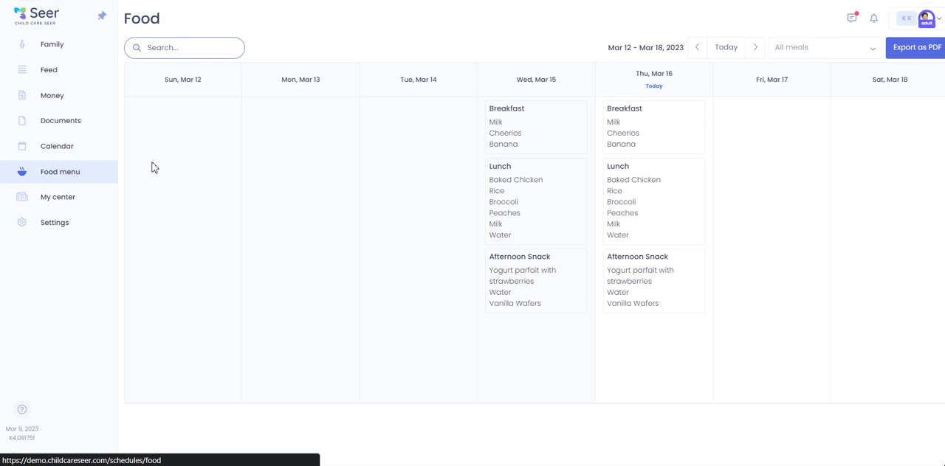
mouse_move(670, 152)
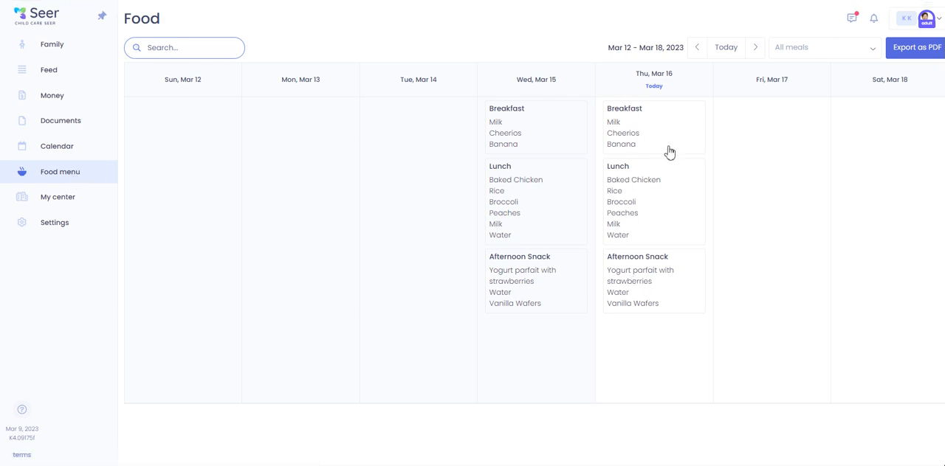
mouse_move(763, 165)
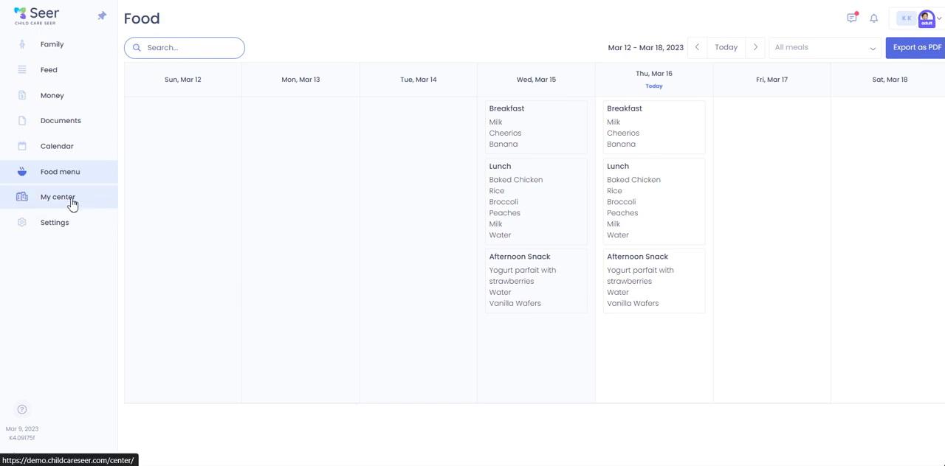
Show the KK's Kidz center profile with address, hours 5:00 AM–8:00 PM and closings
click(56, 196)
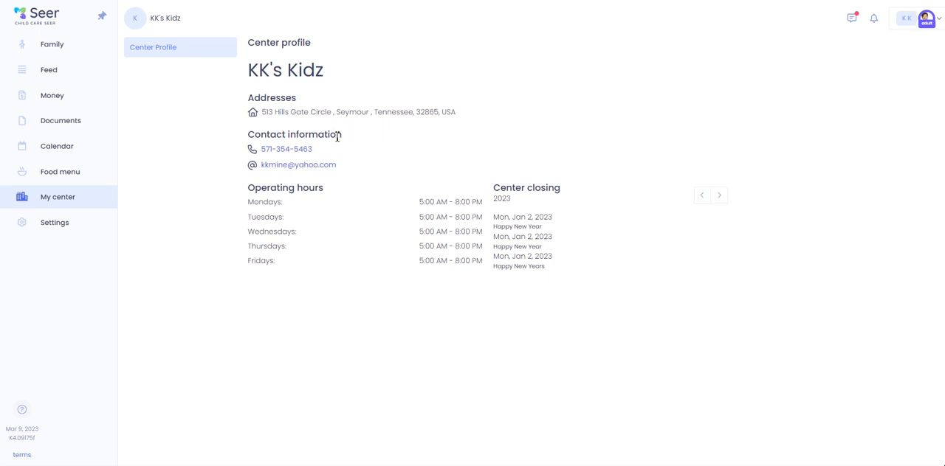
mouse_move(288, 230)
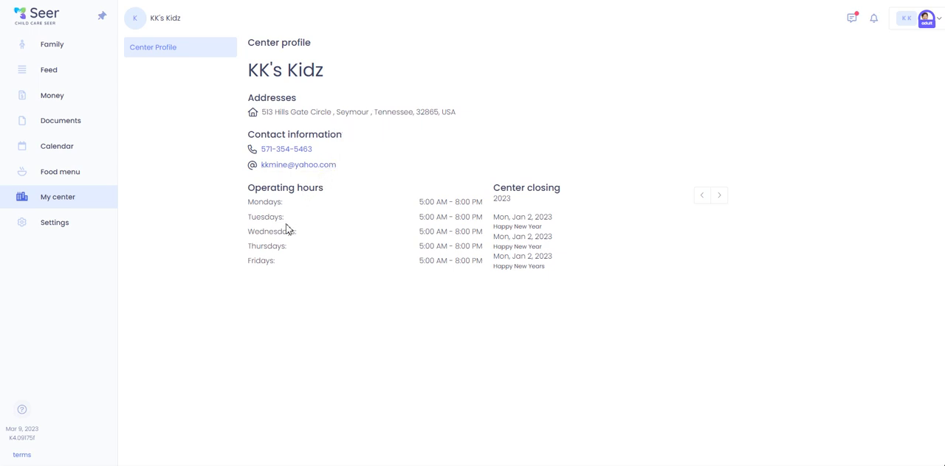
mouse_move(523, 212)
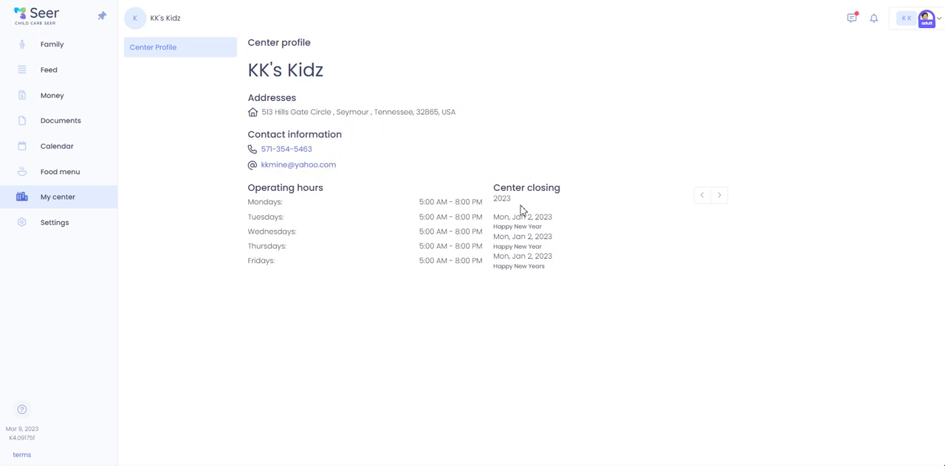
mouse_move(68, 334)
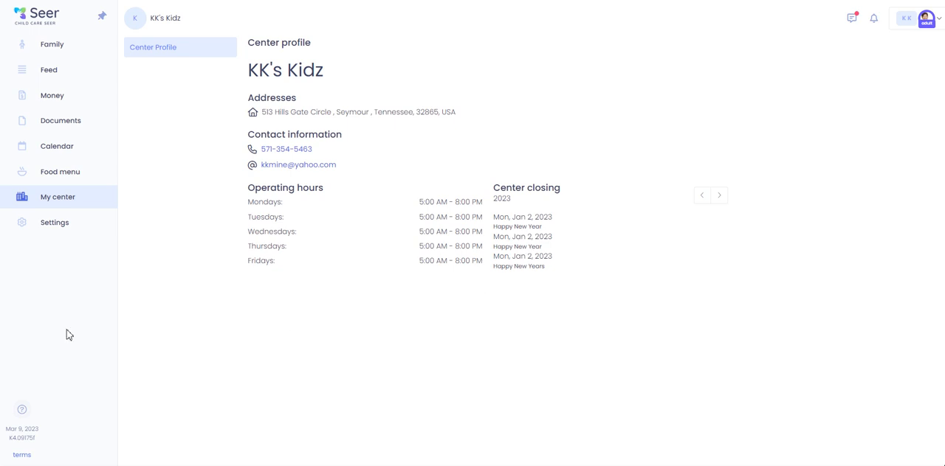
Show the Settings page with in-app and email notification preferences
click(53, 221)
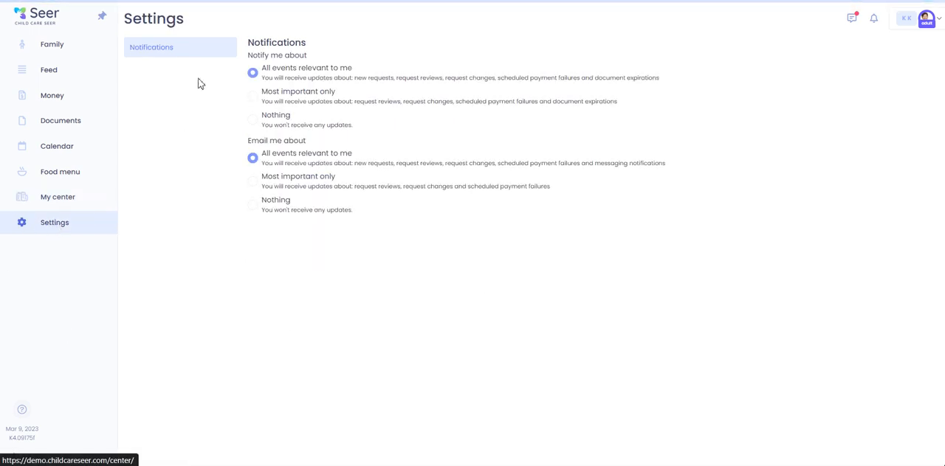
mouse_move(289, 57)
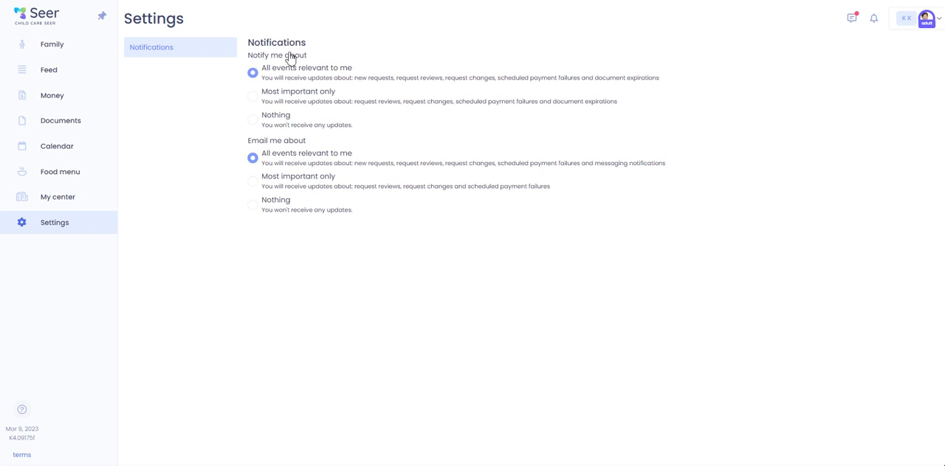
mouse_move(294, 96)
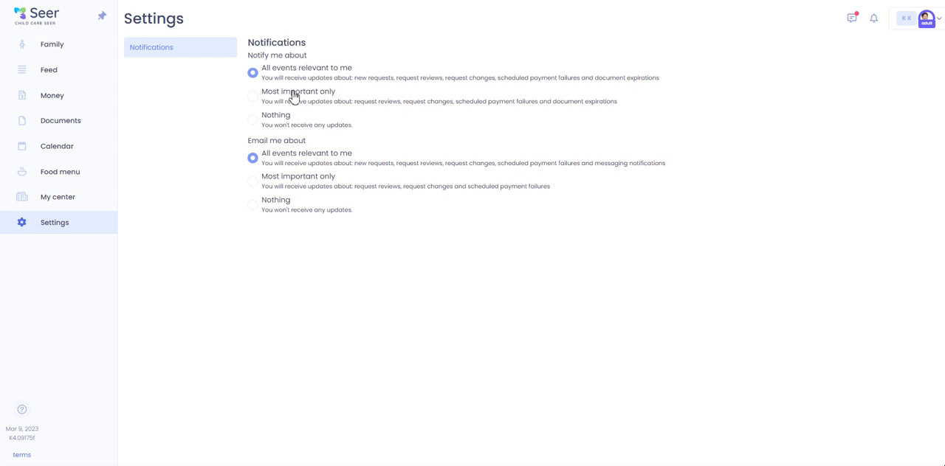
mouse_move(284, 124)
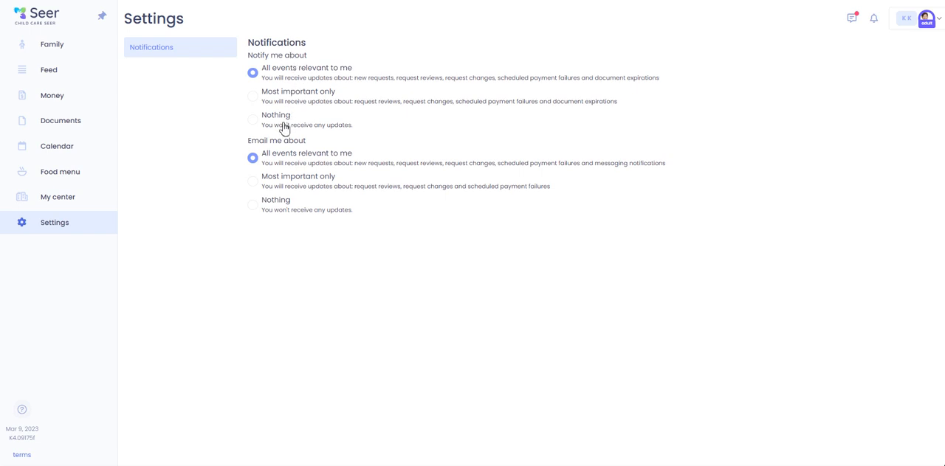
mouse_move(323, 214)
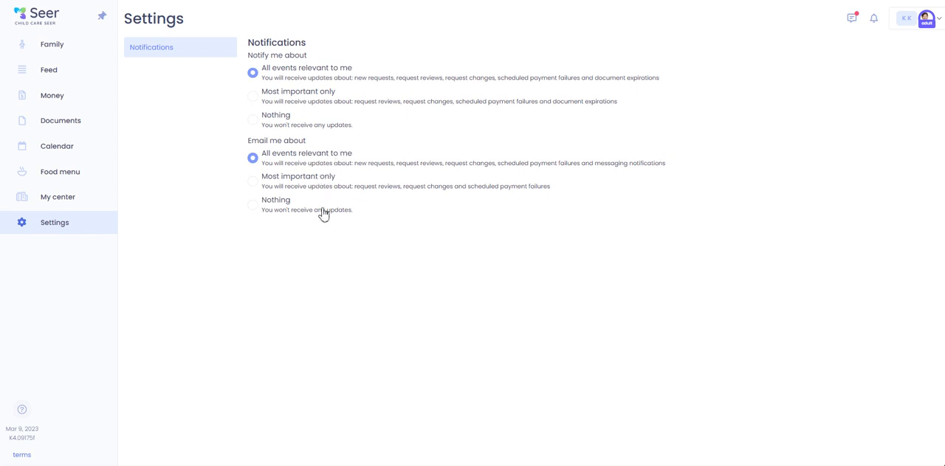
mouse_move(52, 44)
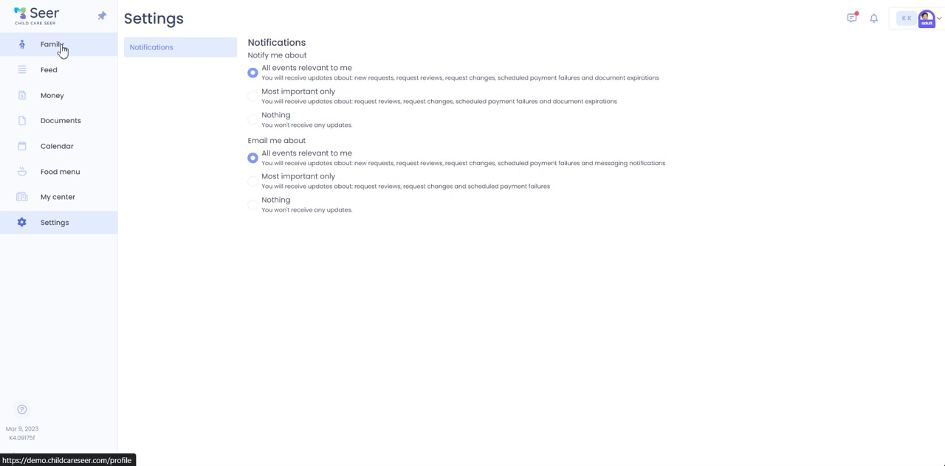
Return to the Family profile, start a Message center note and close it unsent
click(52, 44)
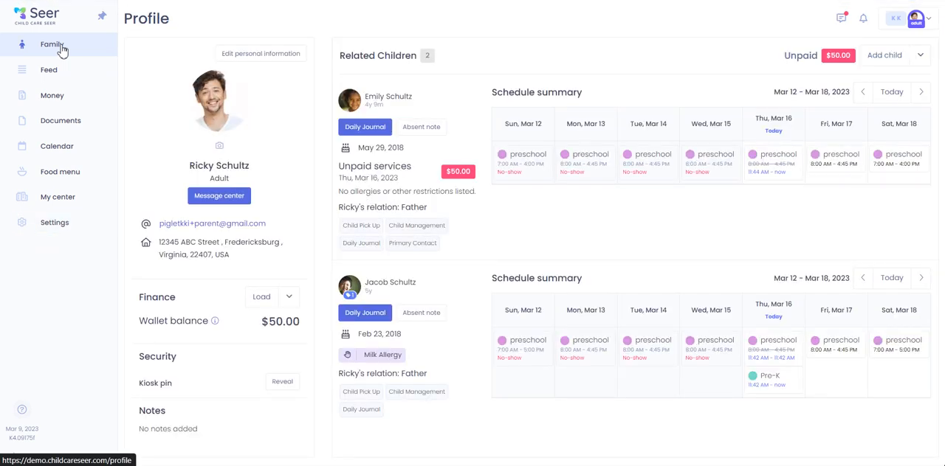
mouse_move(287, 174)
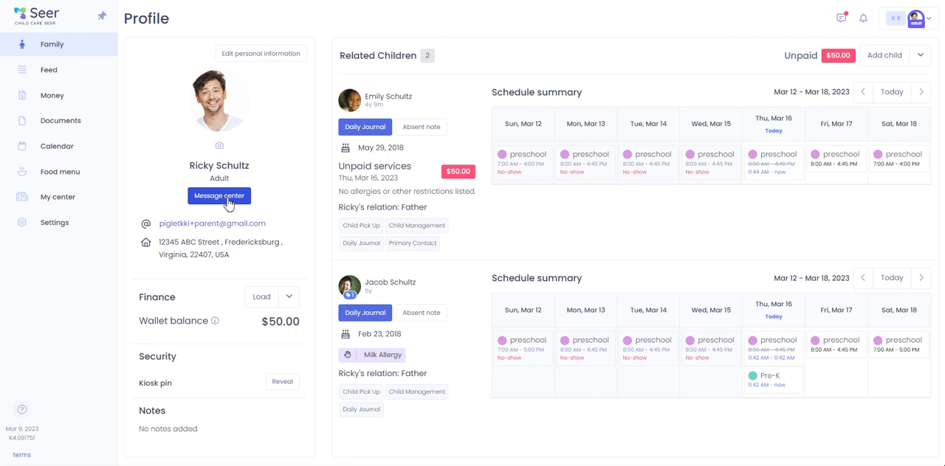
click(218, 195)
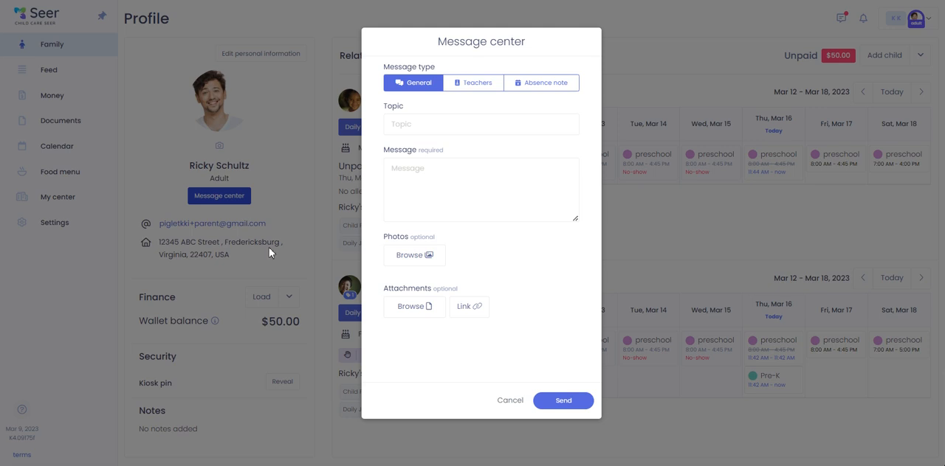
mouse_move(446, 68)
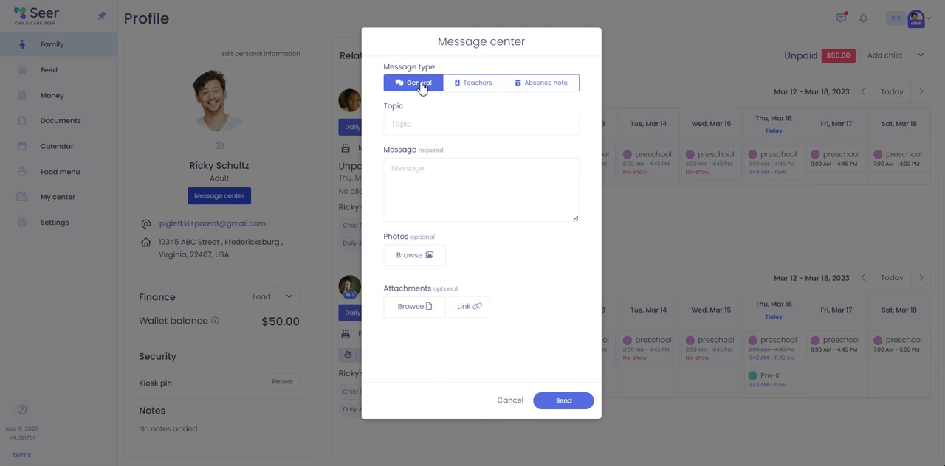
mouse_move(490, 327)
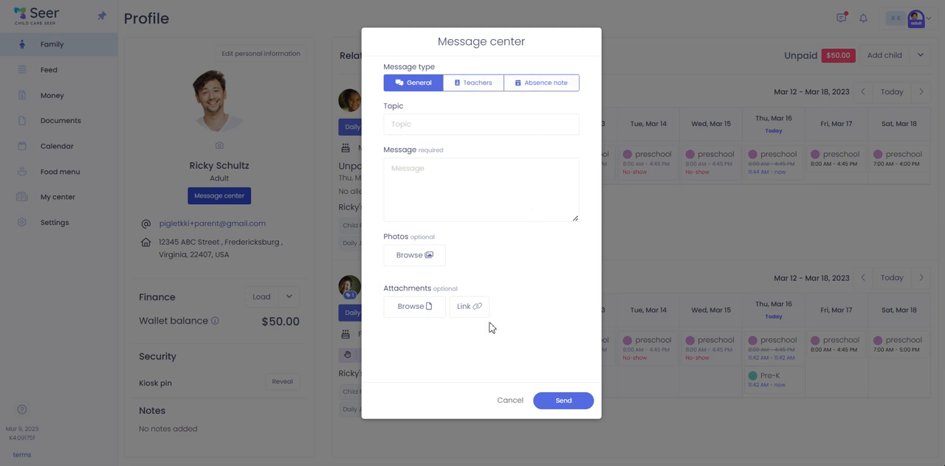
click(510, 400)
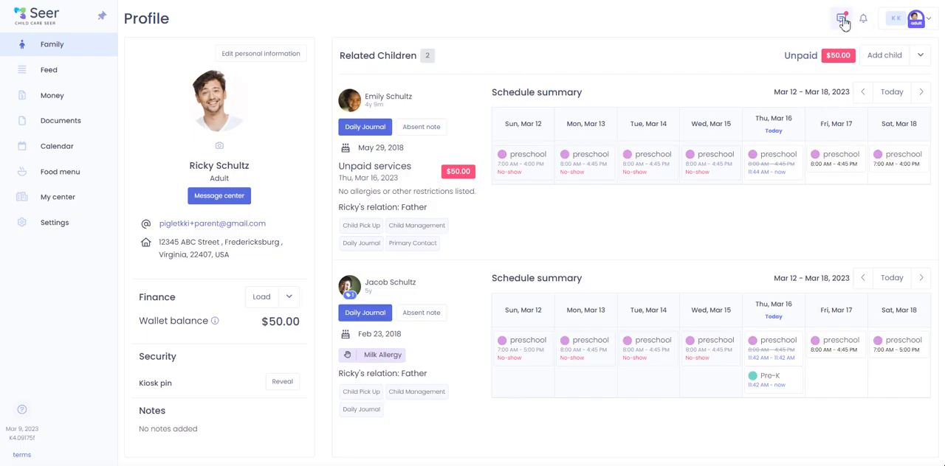
click(851, 18)
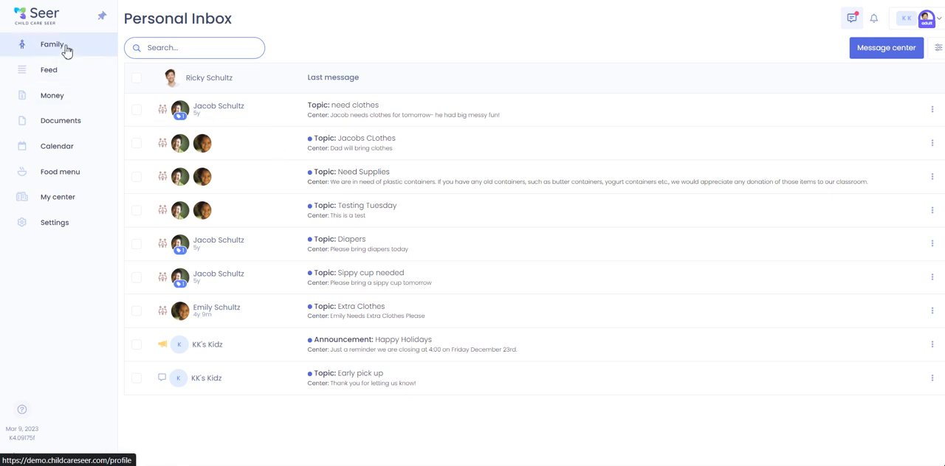
click(210, 76)
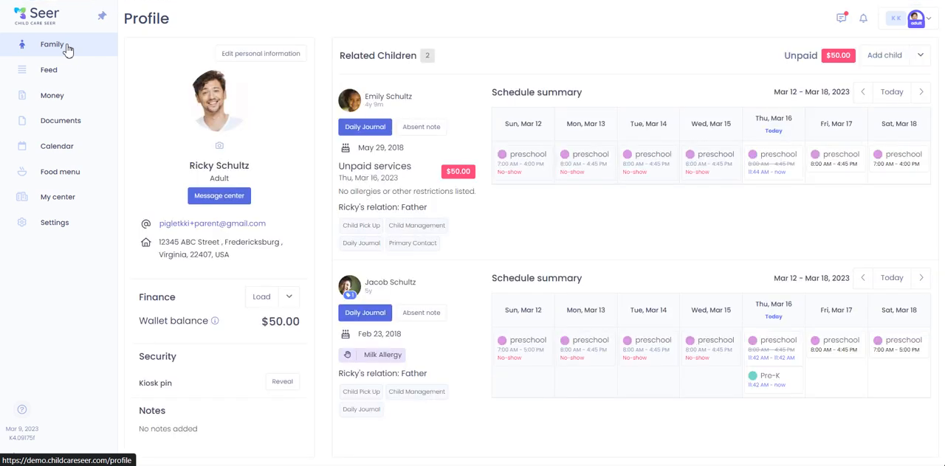
mouse_move(410, 182)
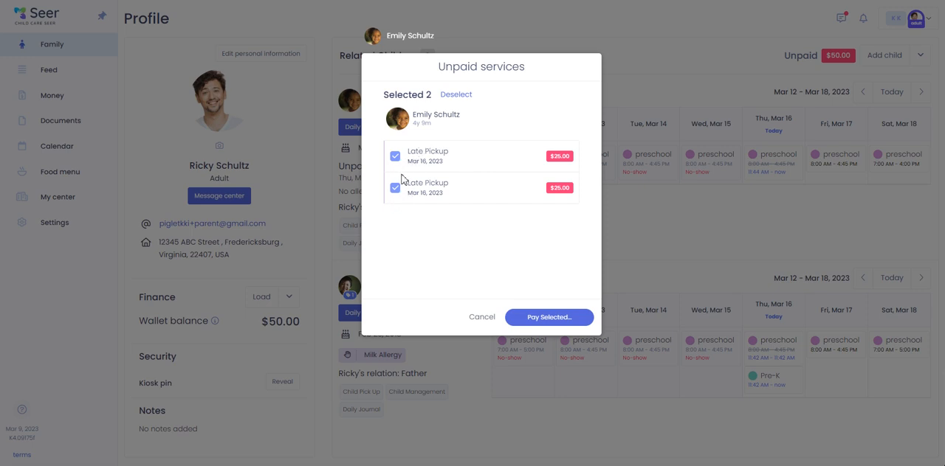
Deselect one of the two Late Pickup fees and proceed to pay only the selected $25.00 charge
click(395, 157)
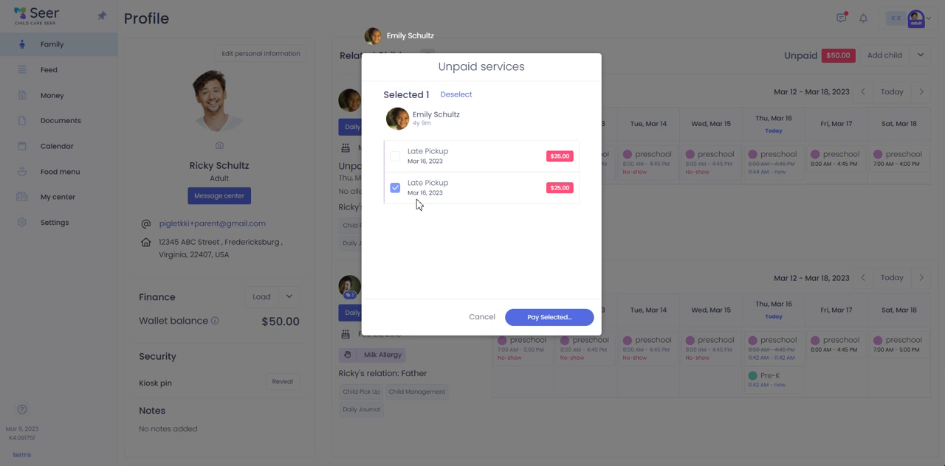
click(550, 315)
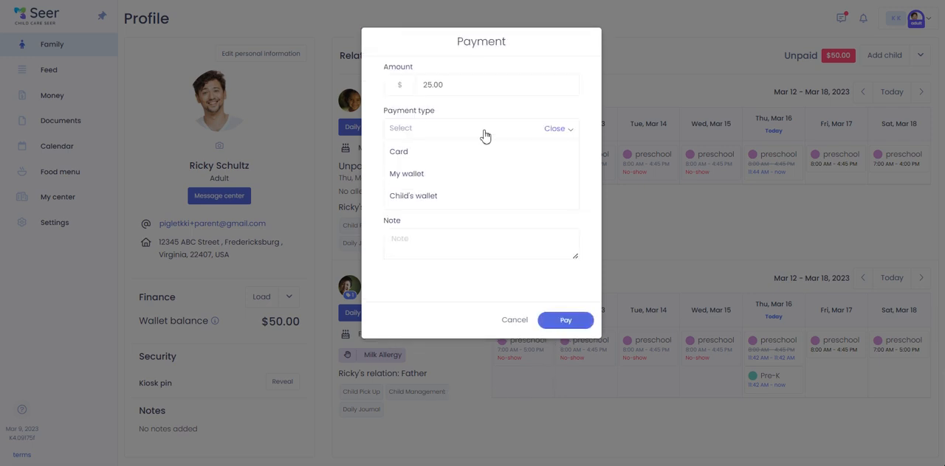
Pay the $25.00 fee with the saved card ending 4242 and dismiss the confirmation
click(399, 150)
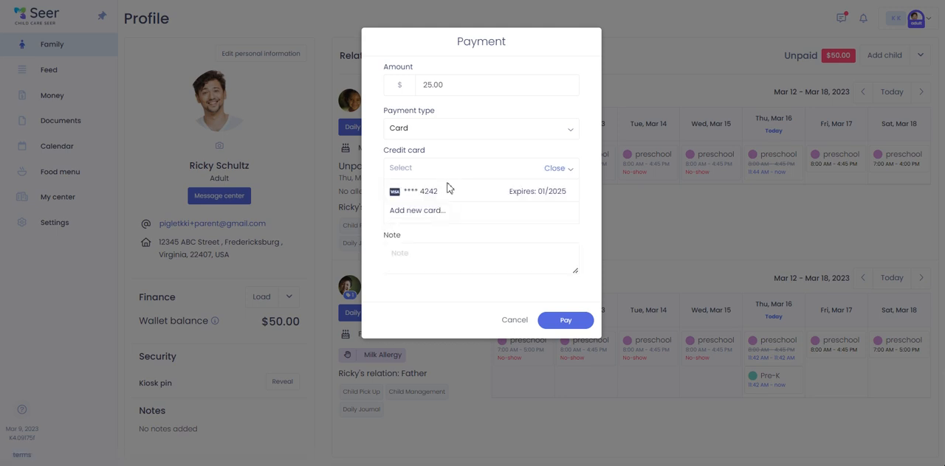
click(420, 190)
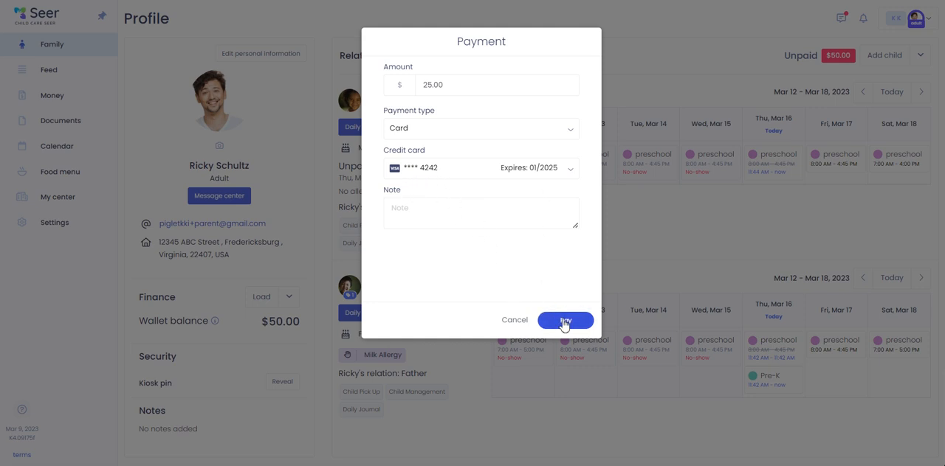
click(566, 320)
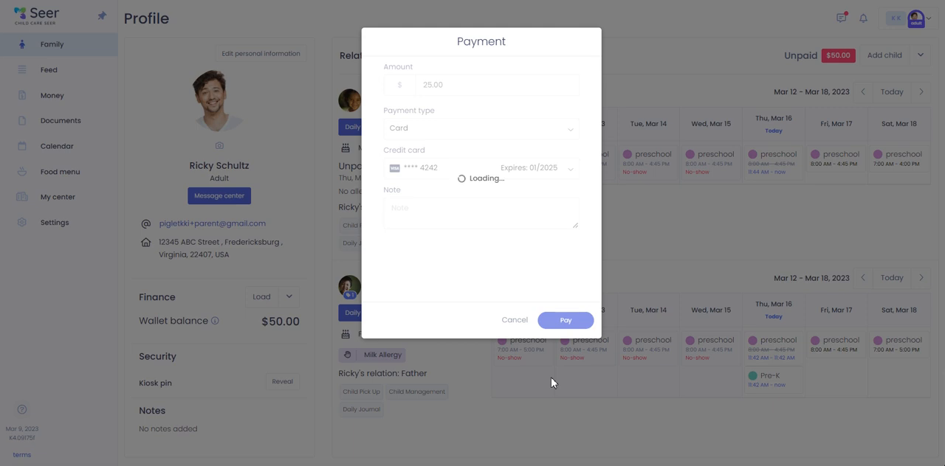
click(565, 320)
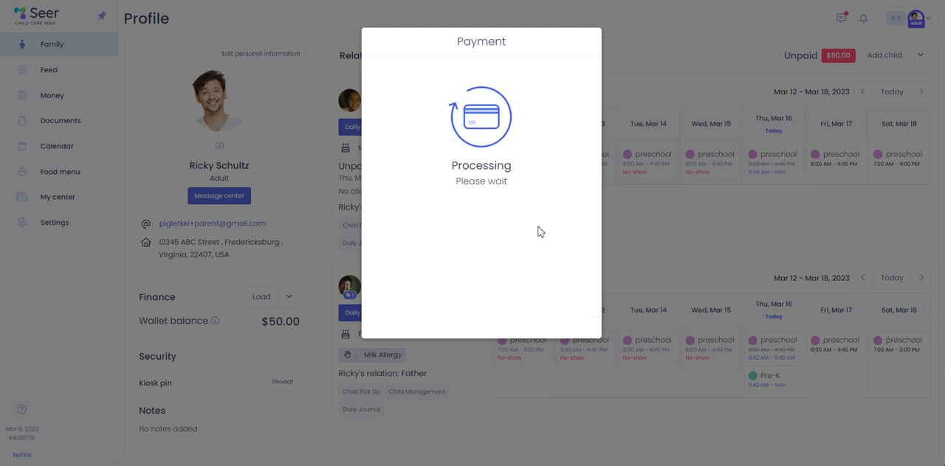
mouse_move(529, 193)
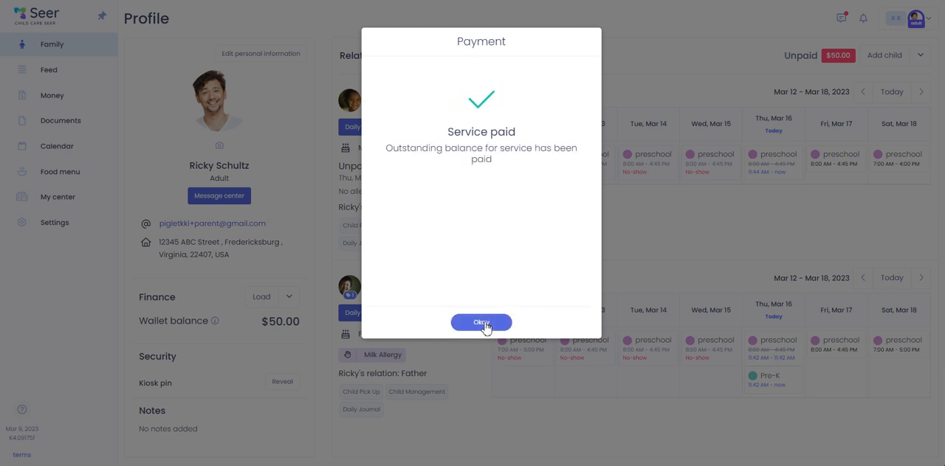
click(481, 322)
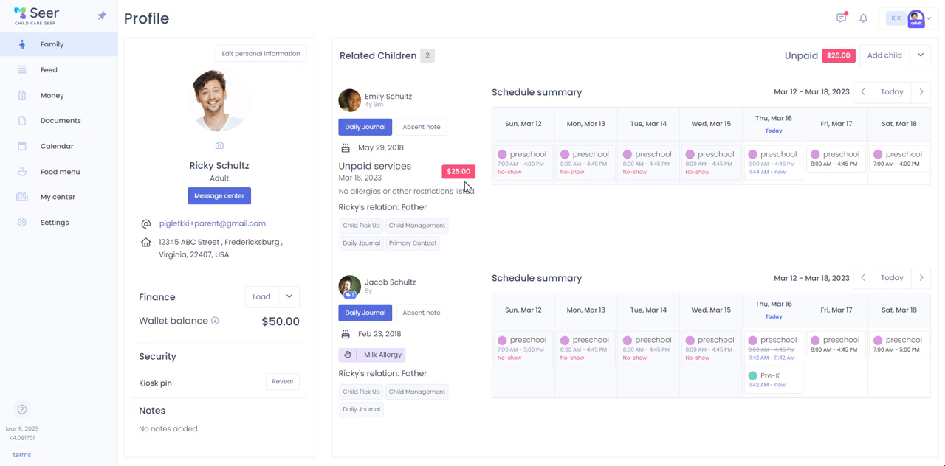
mouse_move(195, 357)
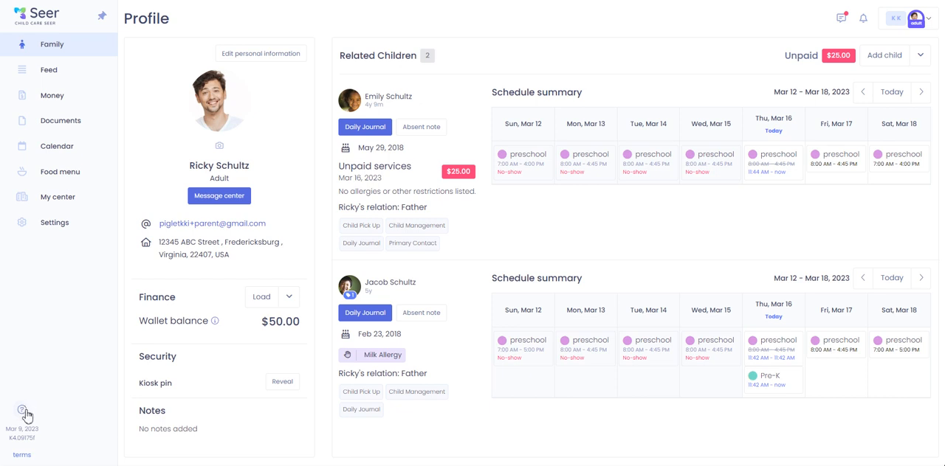
Open the 'How can we help?' request form from the sidebar help icon
click(21, 410)
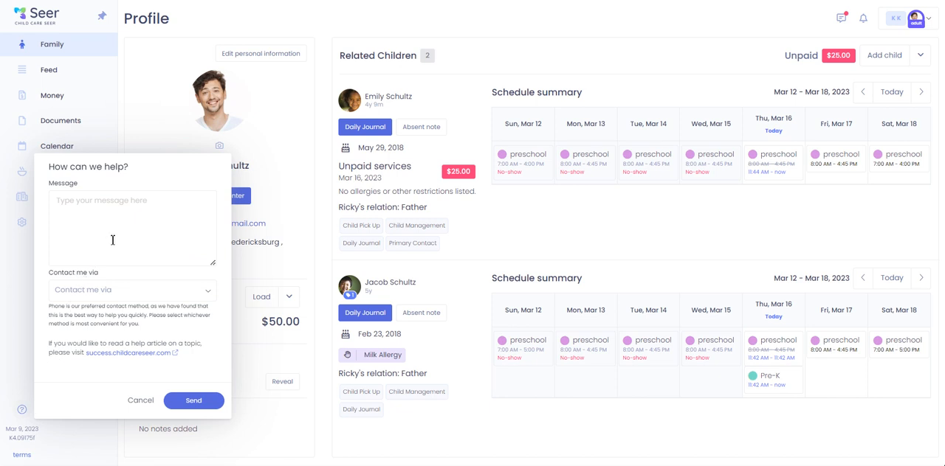
mouse_move(145, 193)
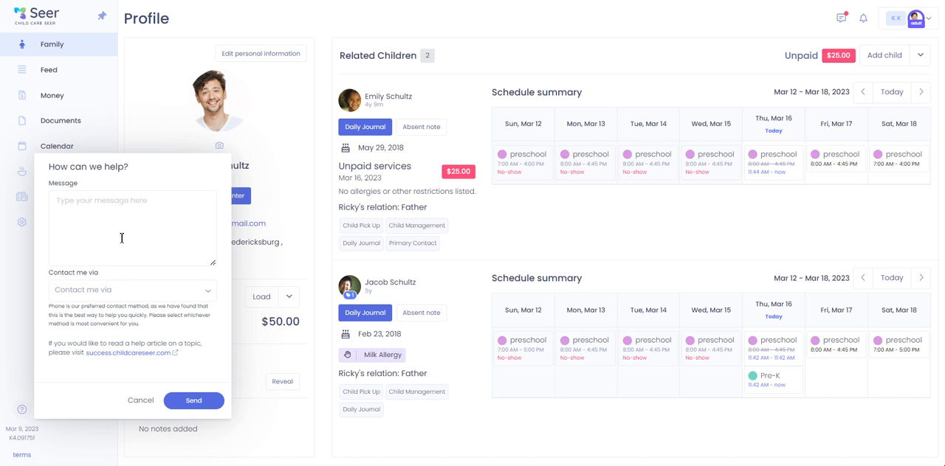
mouse_move(97, 296)
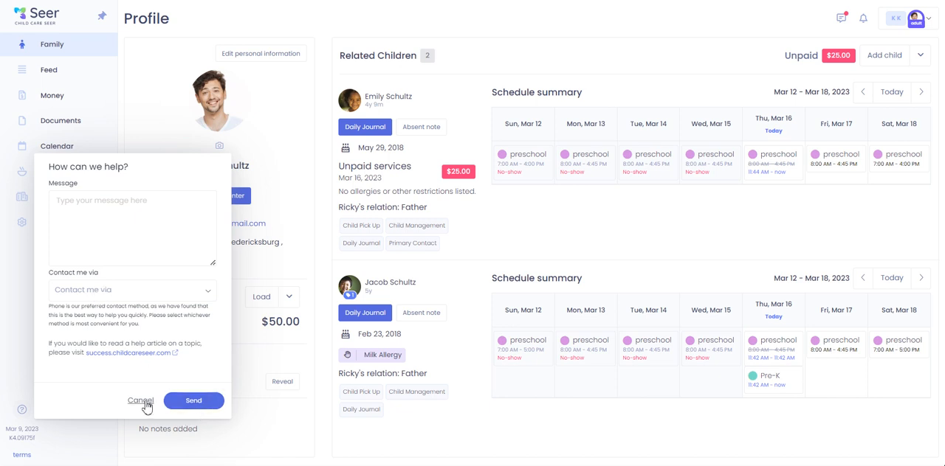
Cancel the help form without sending any message
click(140, 401)
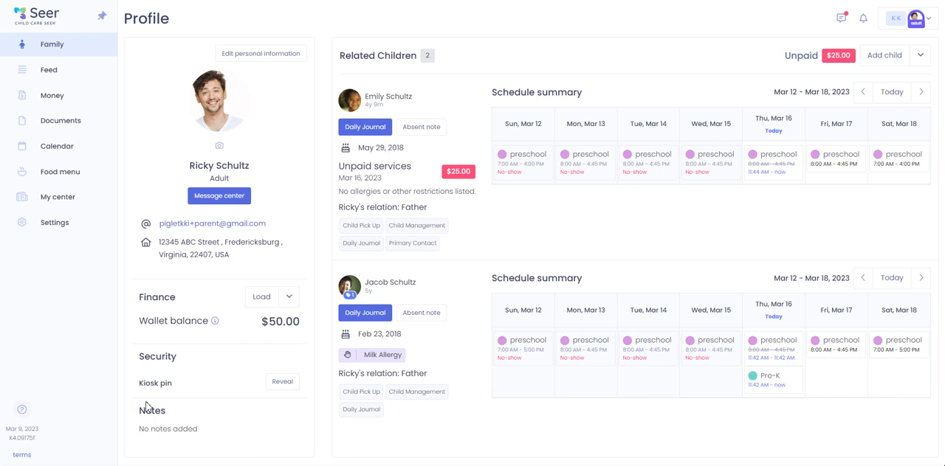
mouse_move(310, 431)
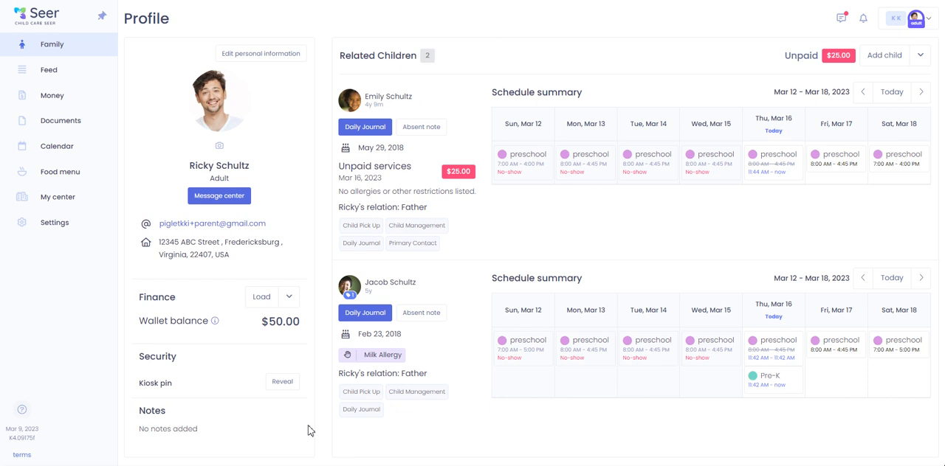
mouse_move(597, 428)
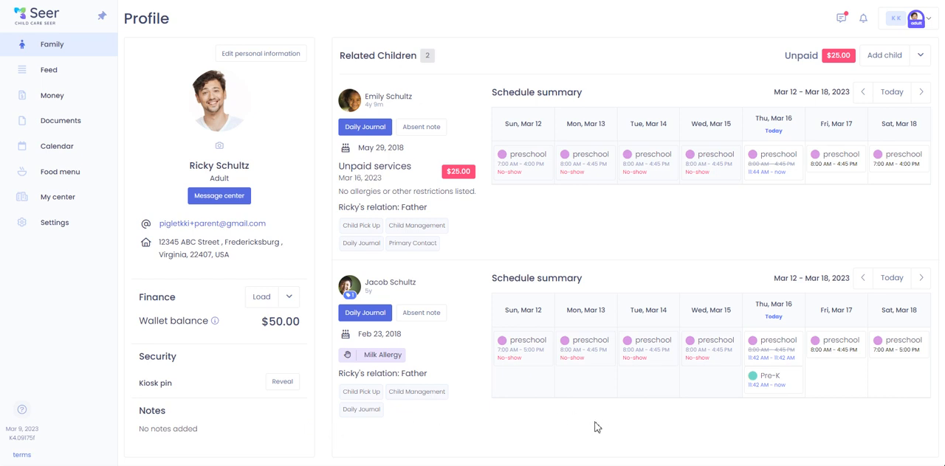